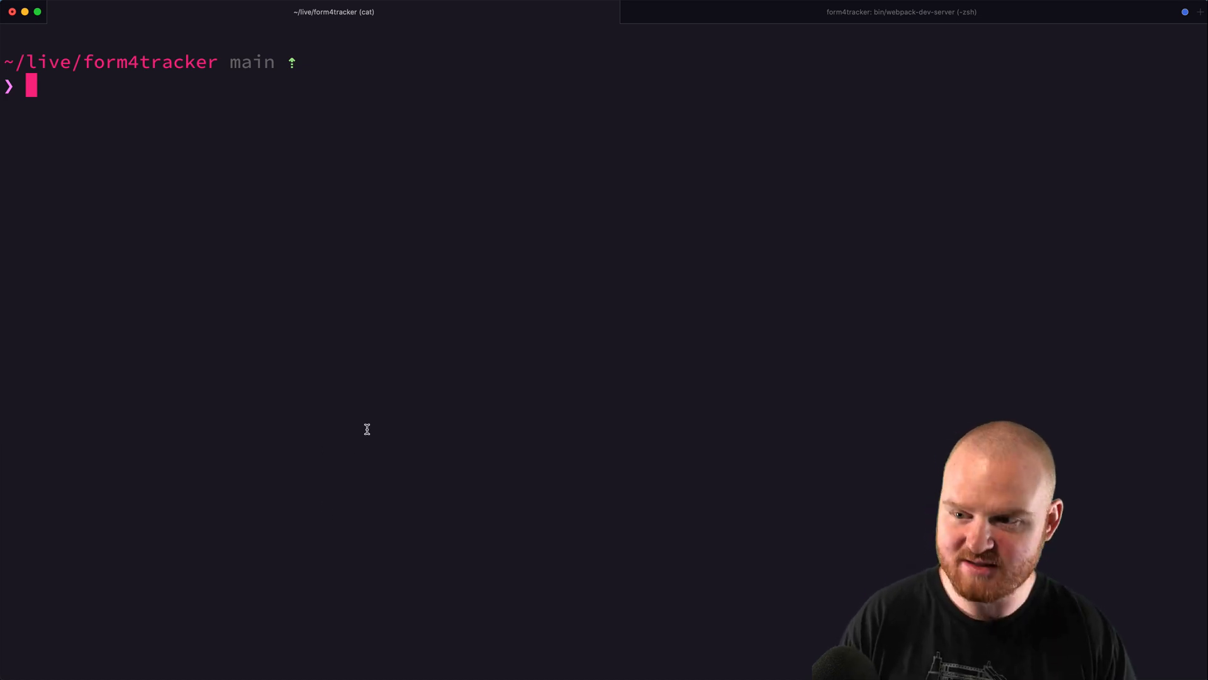
Step: Run rails g task sec4 backfill_companies to create lib/tasks/sec4.rake, then begin opening it in vim
text(rake)
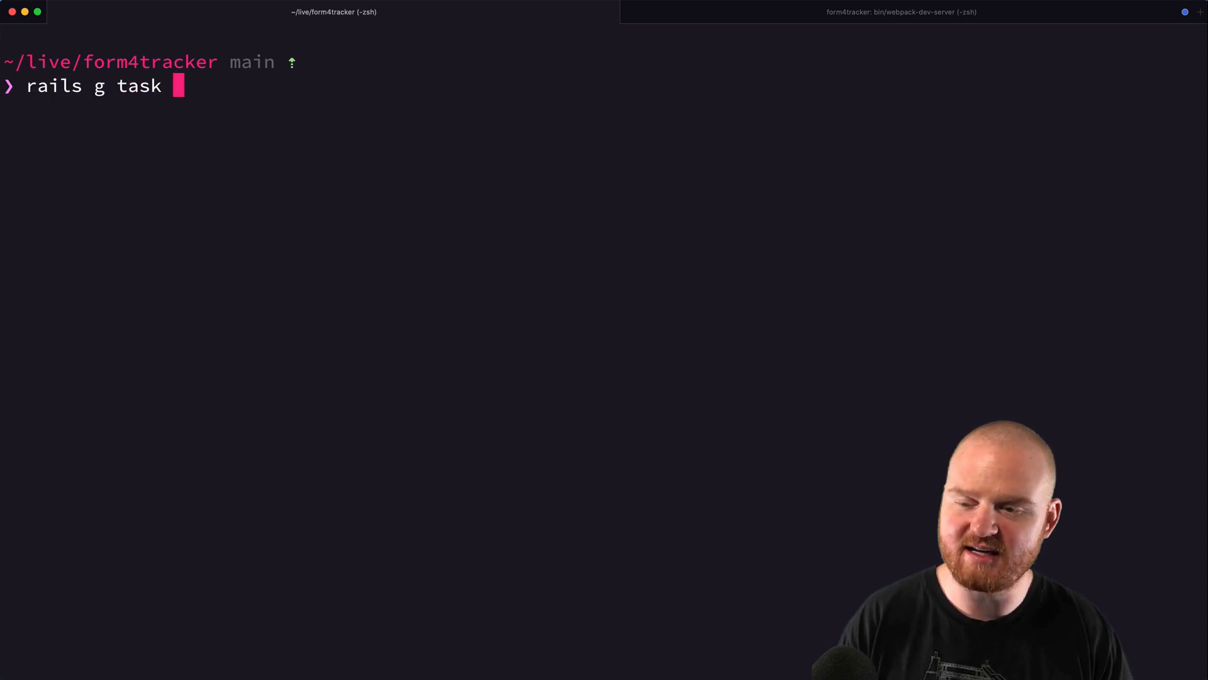
text(for)
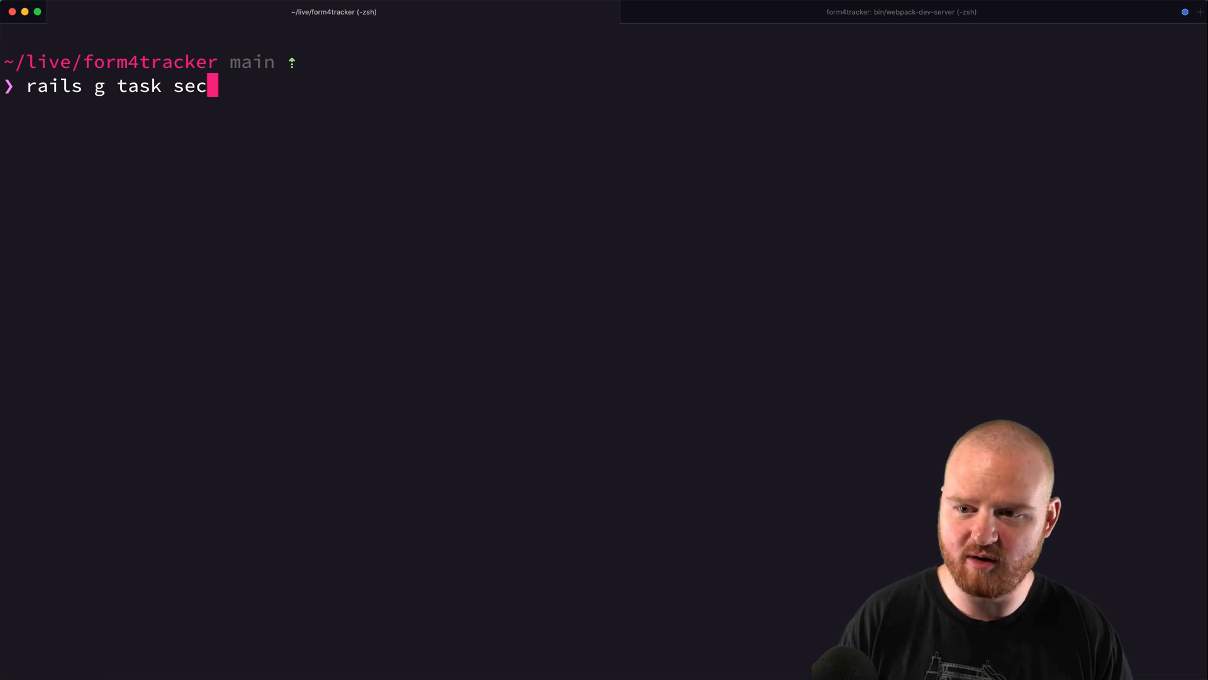
text(4)
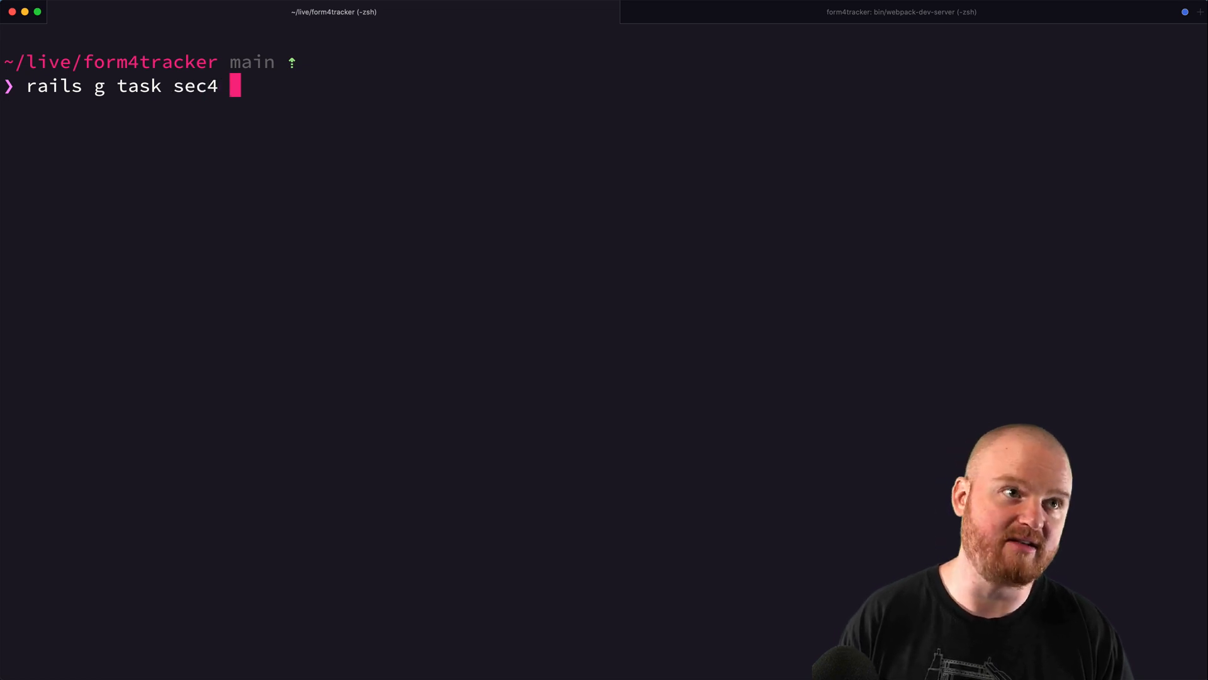
text(backfill_companies)
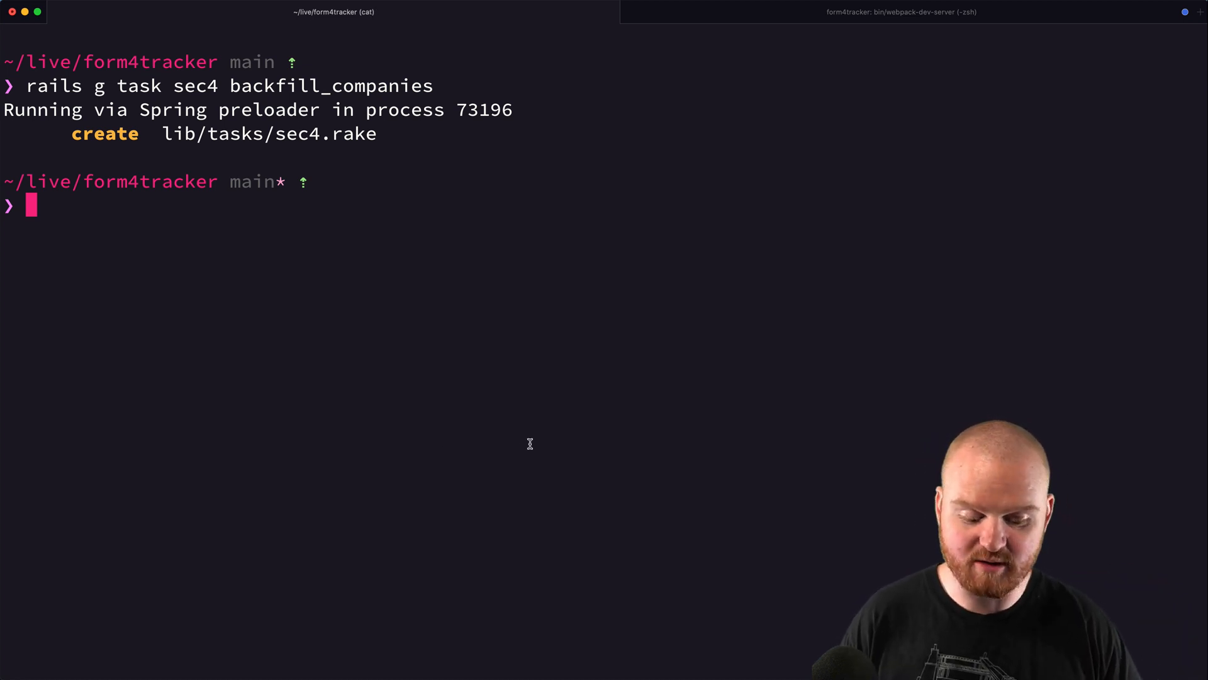
text(viu)
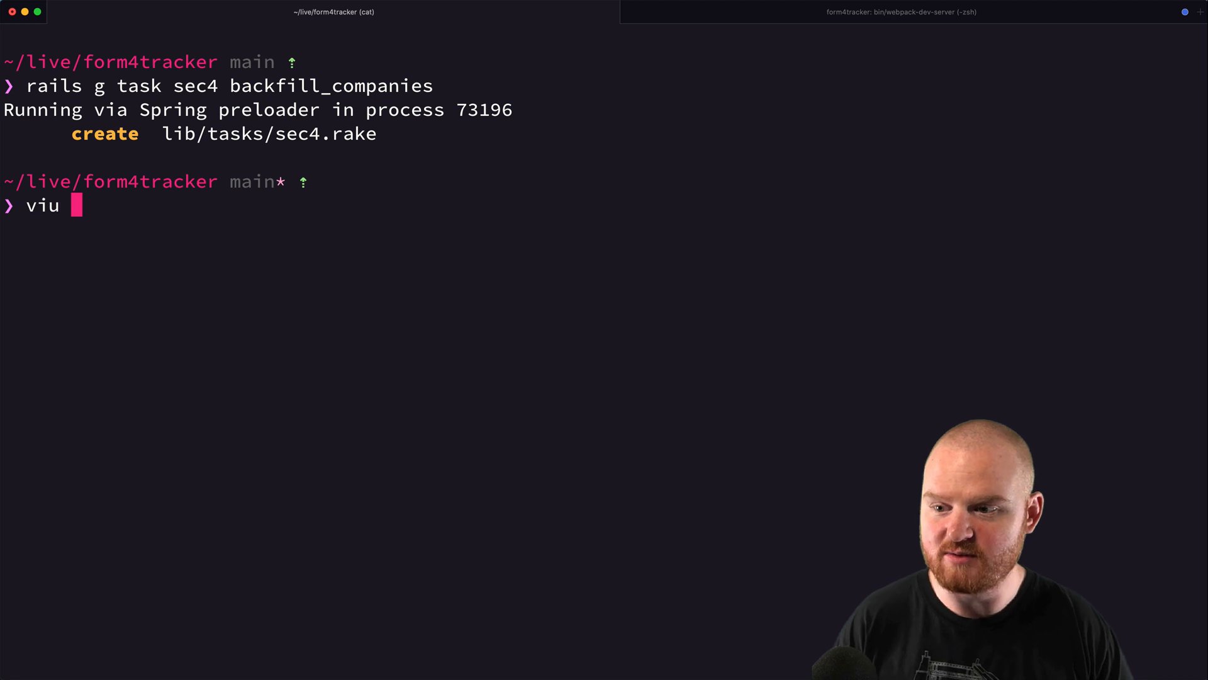
Step: Describe the task as 'Backfill companies in the DB from indexes' and duplicate the block with a filings description
key(Backspace)
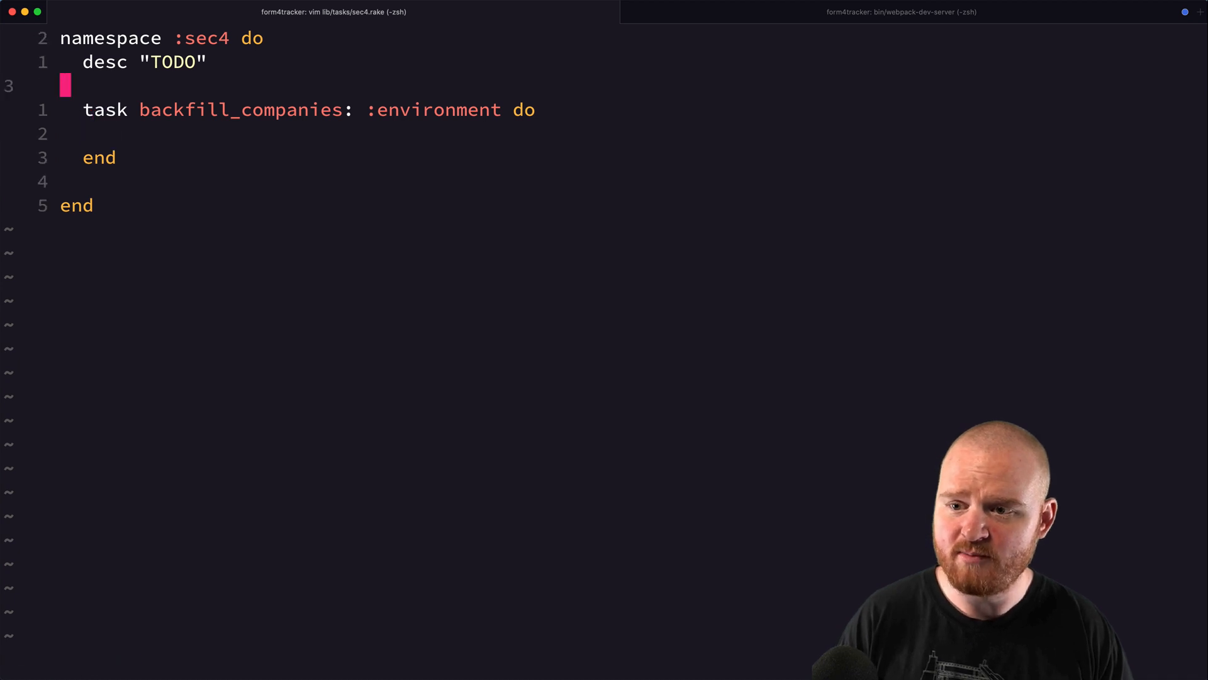
key(u)
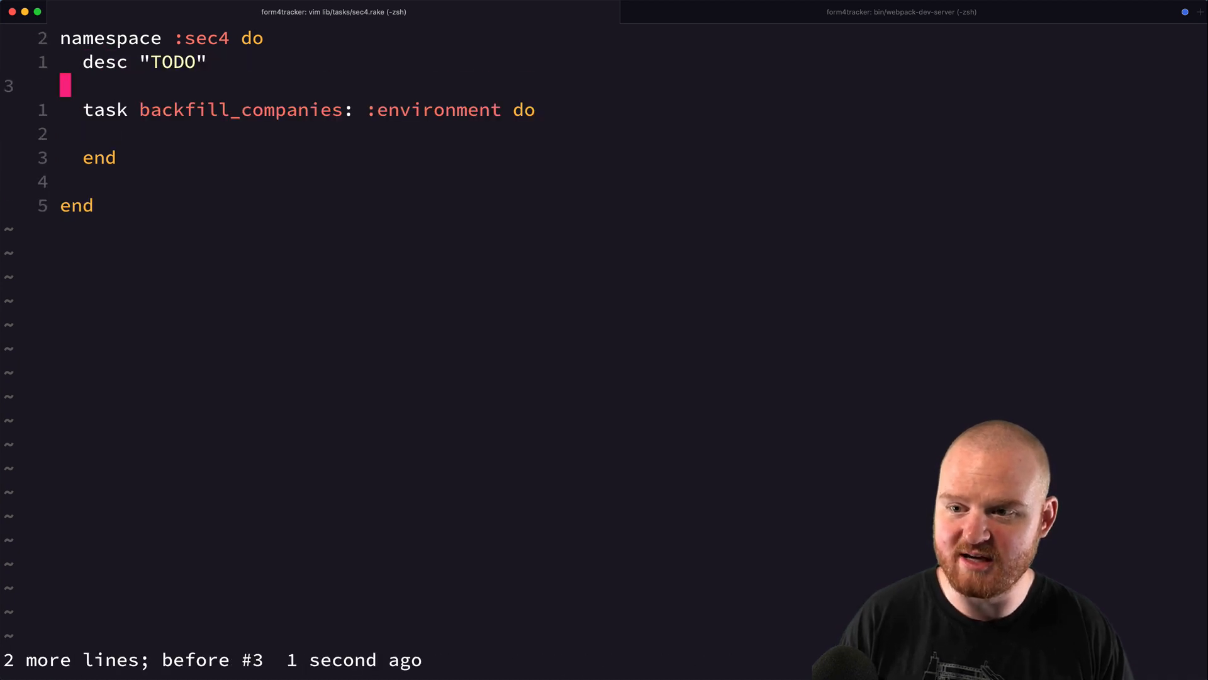
text(Bac)
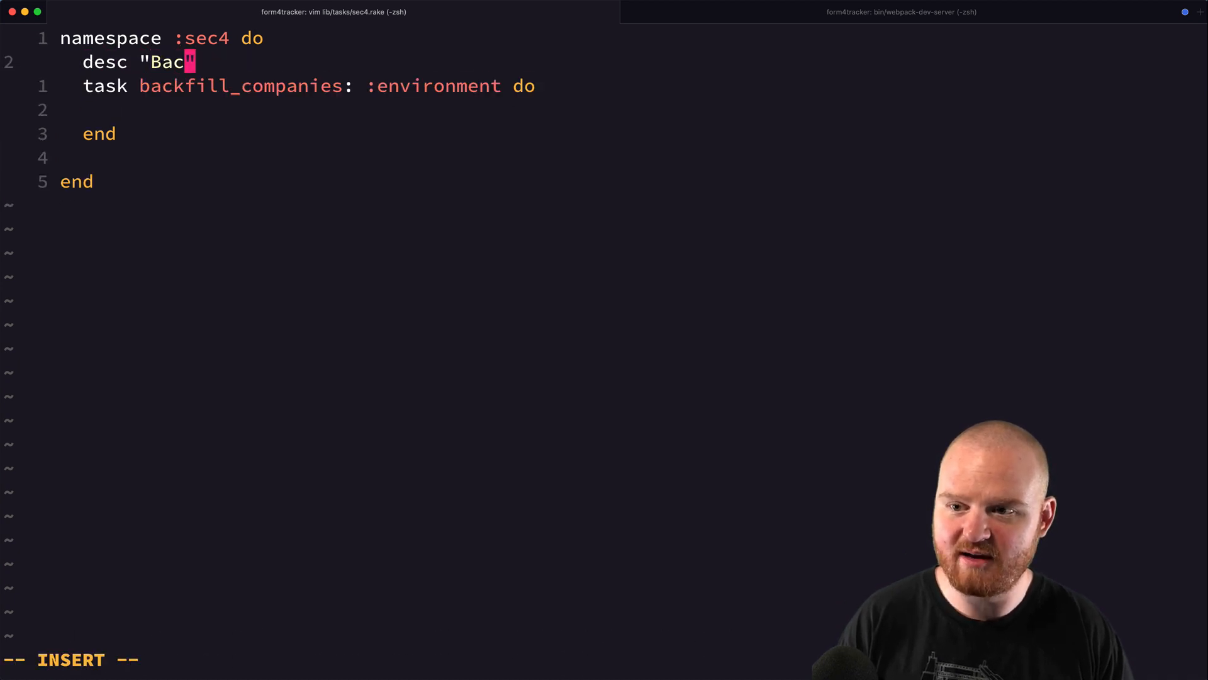
text(kfill companies in the DB)
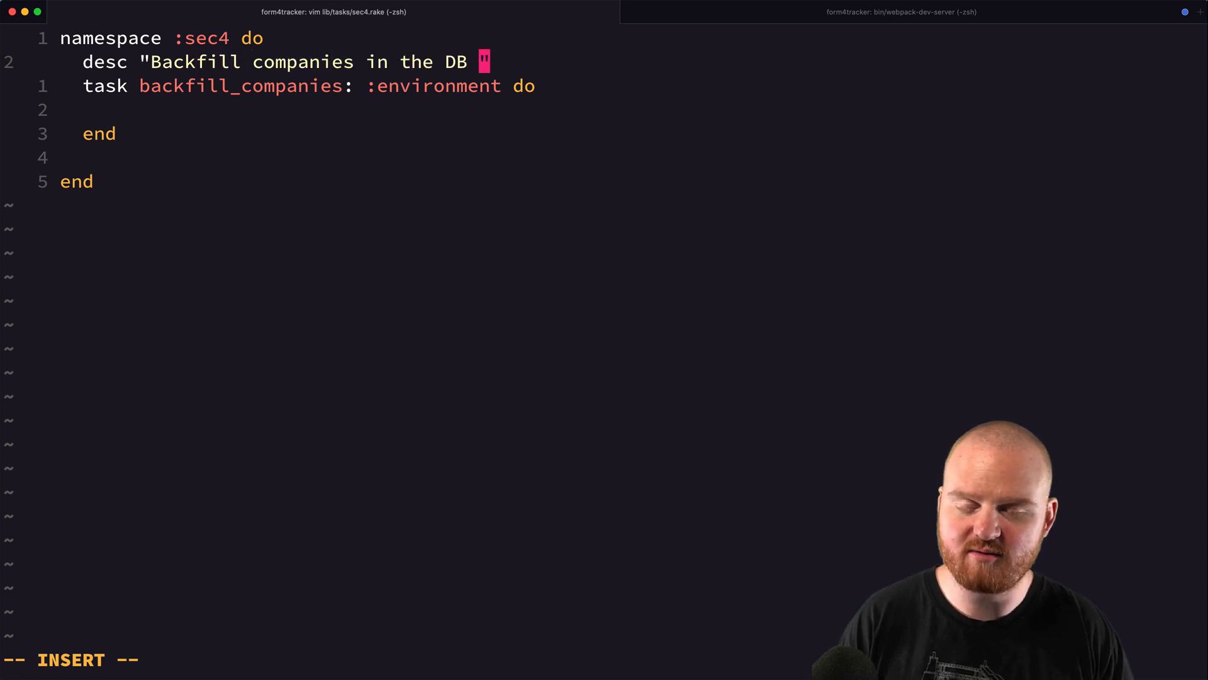
text(from indexes)
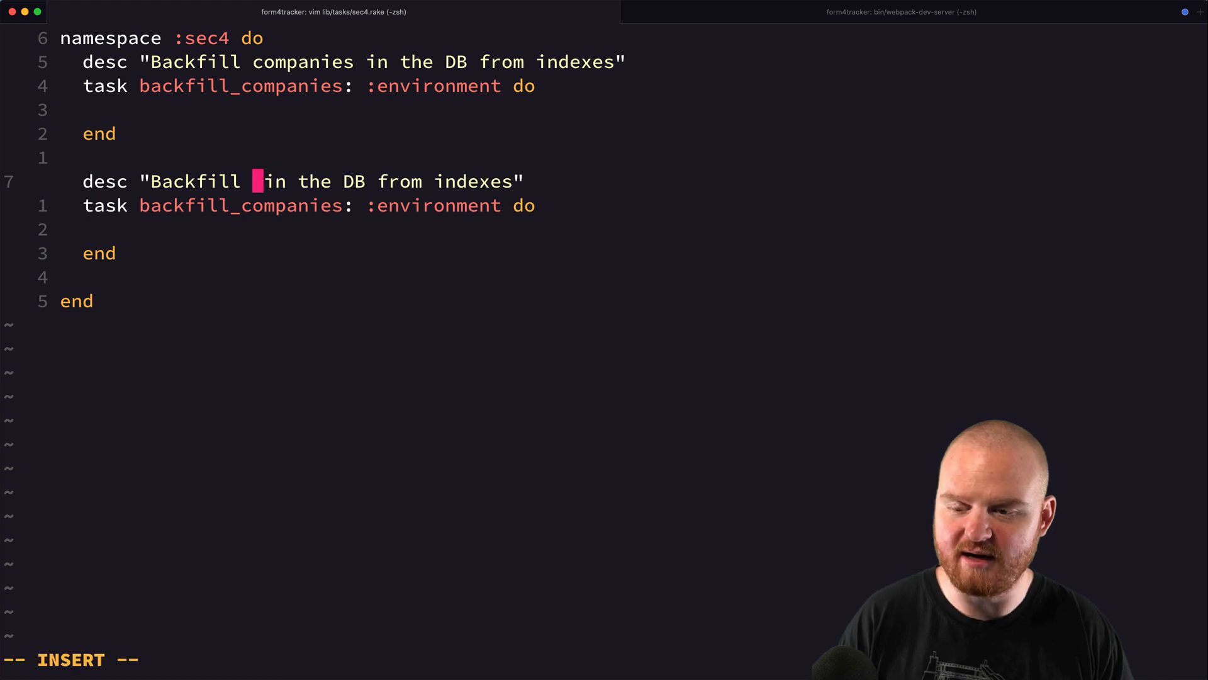
text(filings)
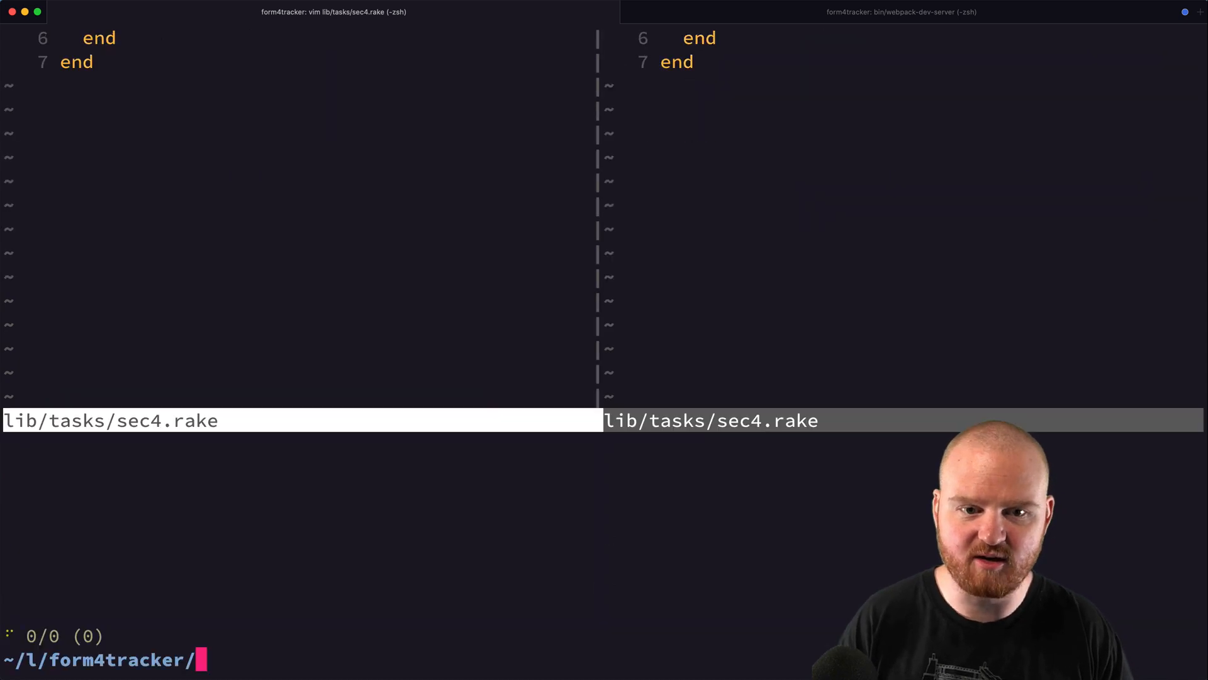
Step: Bring up backfill_filings_job.rb in a vsplit and change BackfillFilingsJob's perform to take (year, qtr)
text(ba)
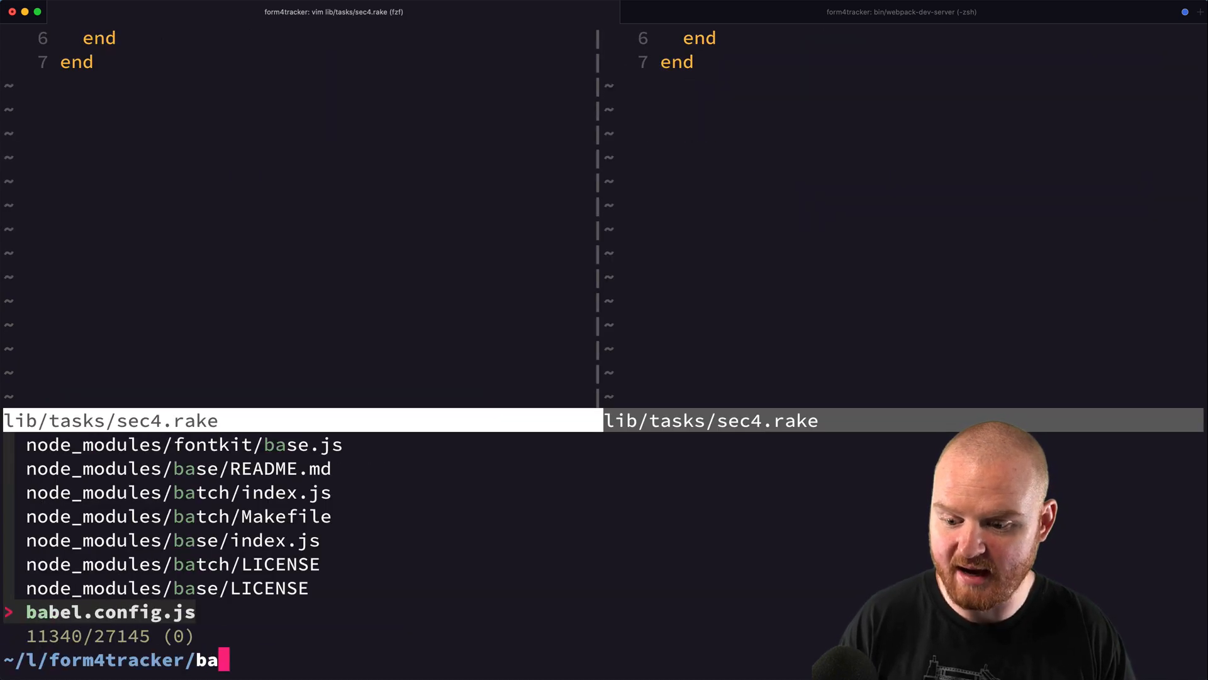
key(Enter)
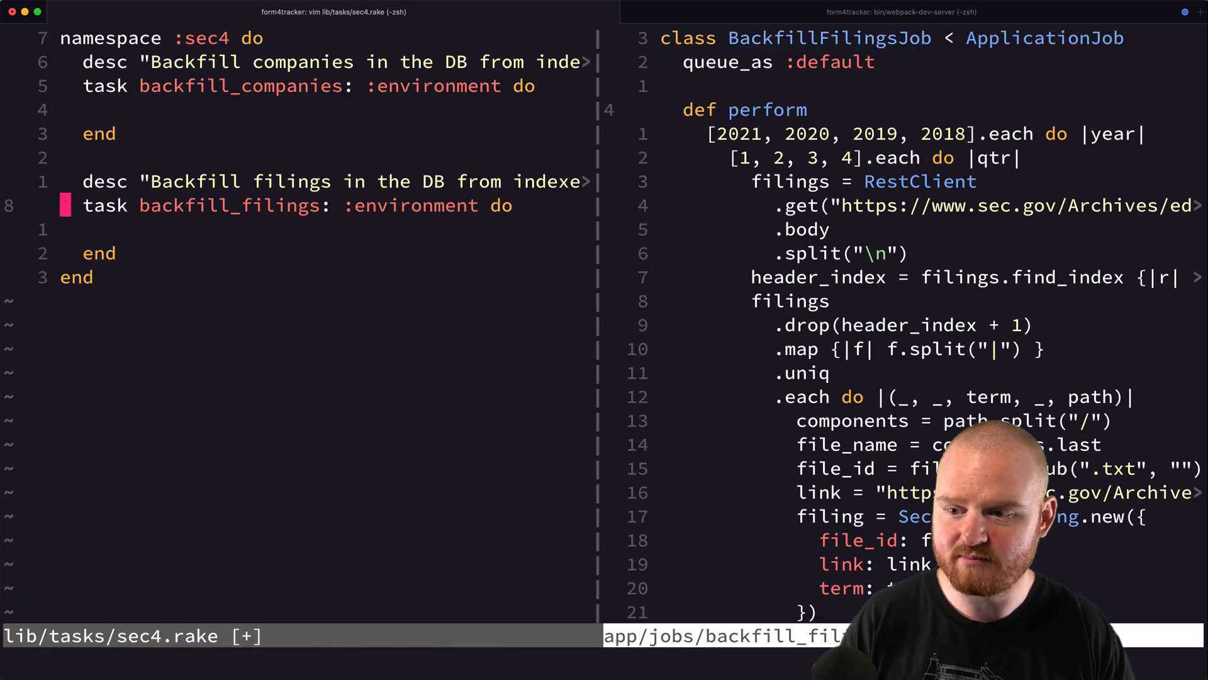
text(BackfillFilingsJob)
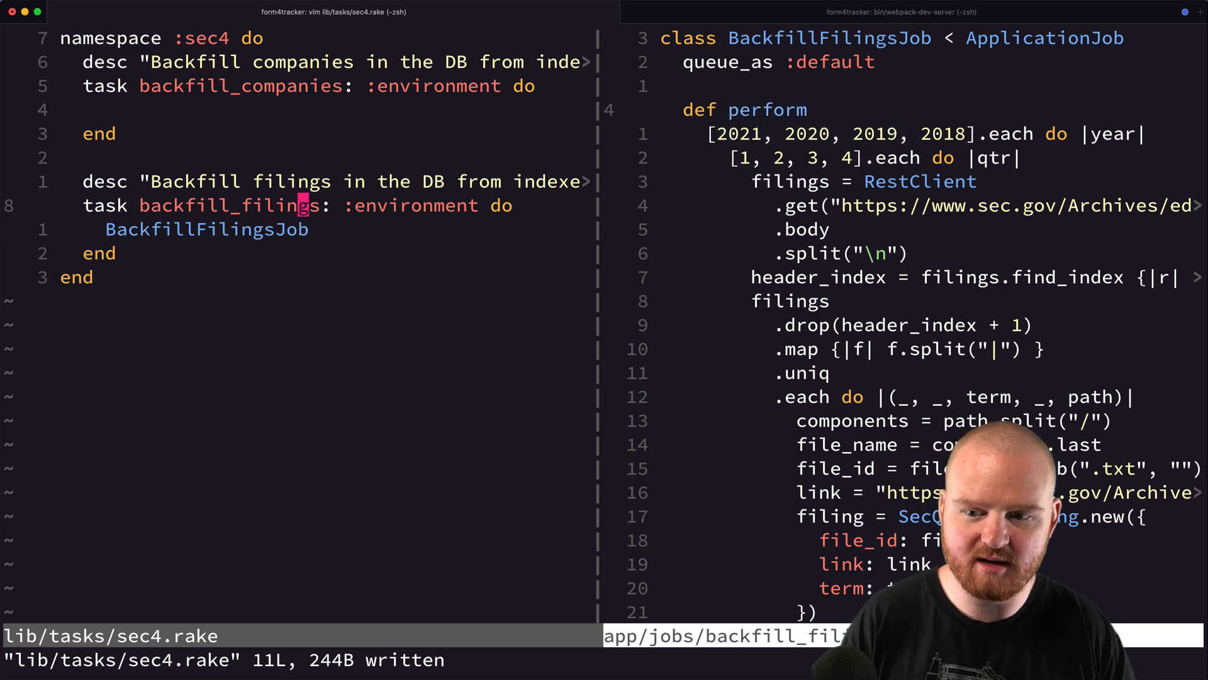
text((year)
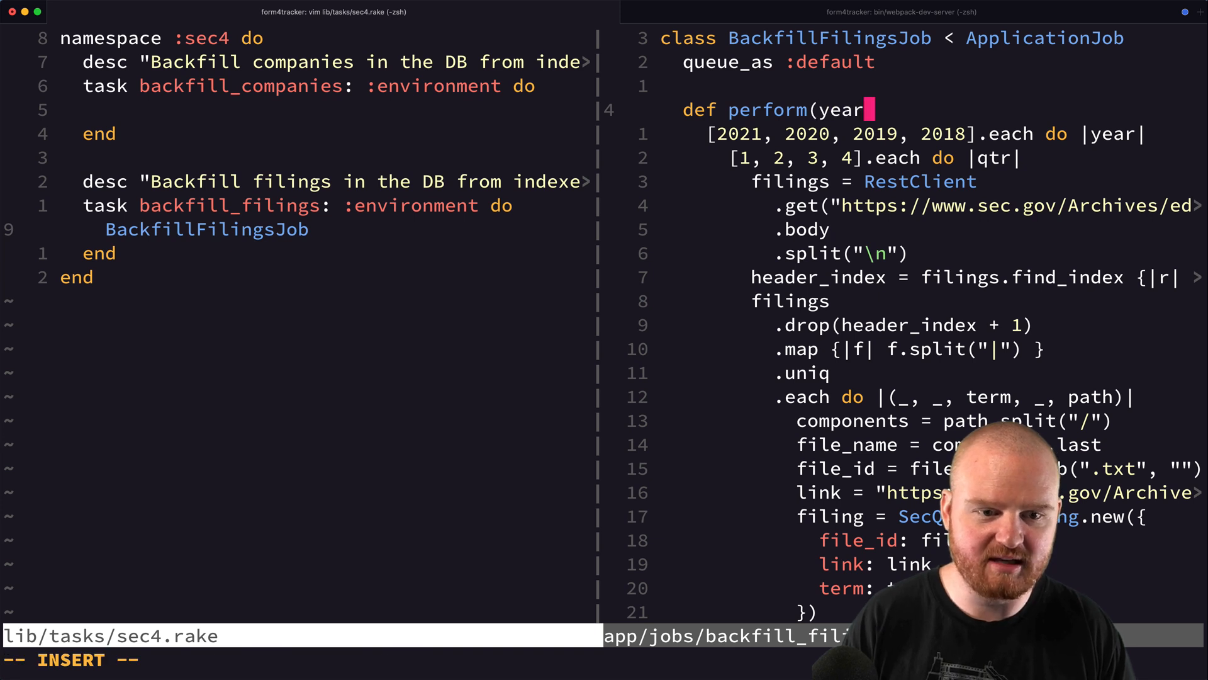
text(, qtr)
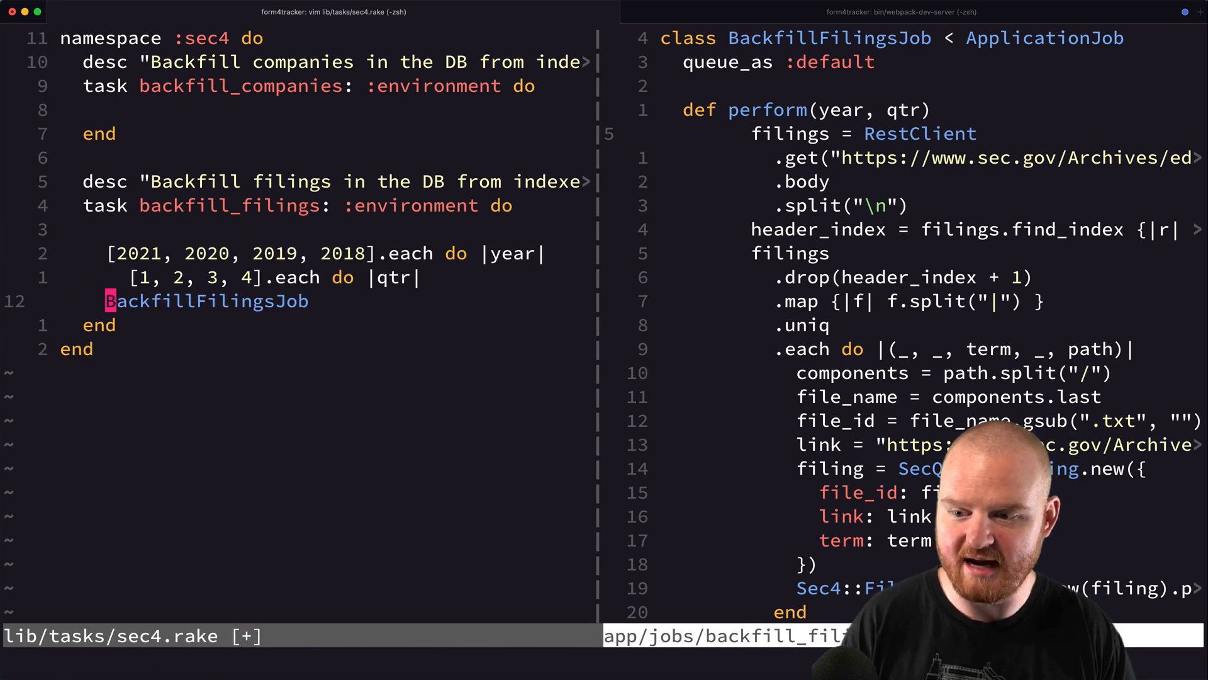
Step: Have the backfill_filings task loop over years and quarters calling BackfillFilingsJob.perform_later(year, qtr) and save
text(e)
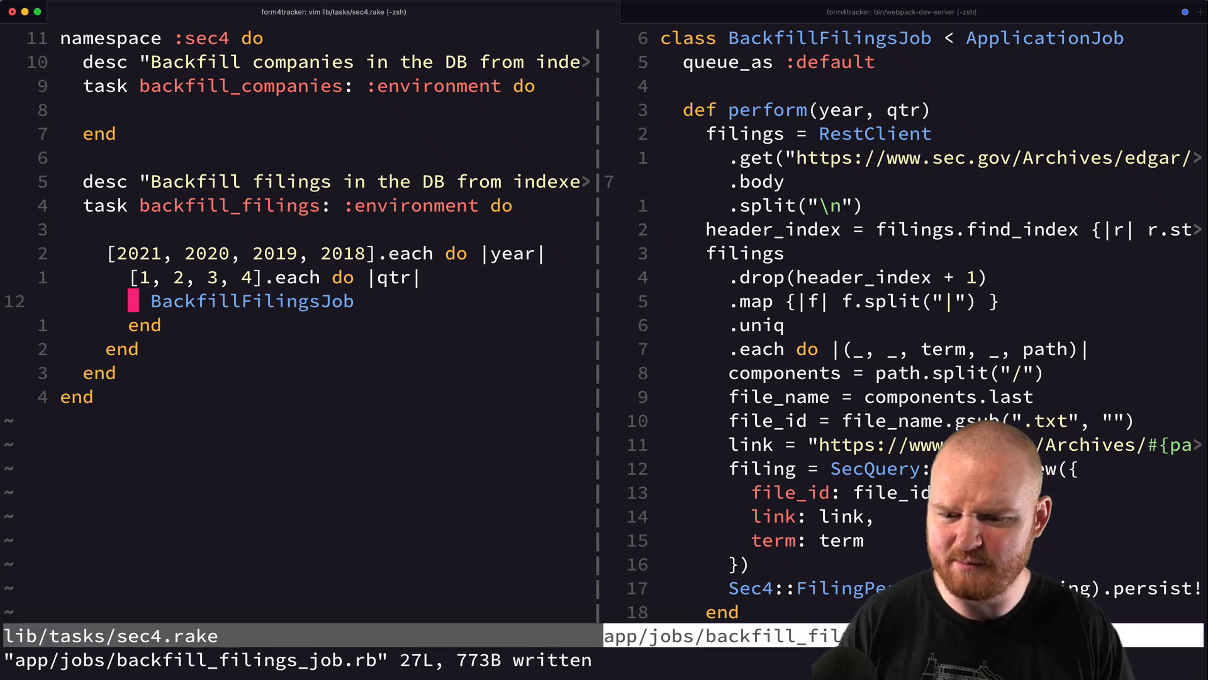
text(.perform_later()
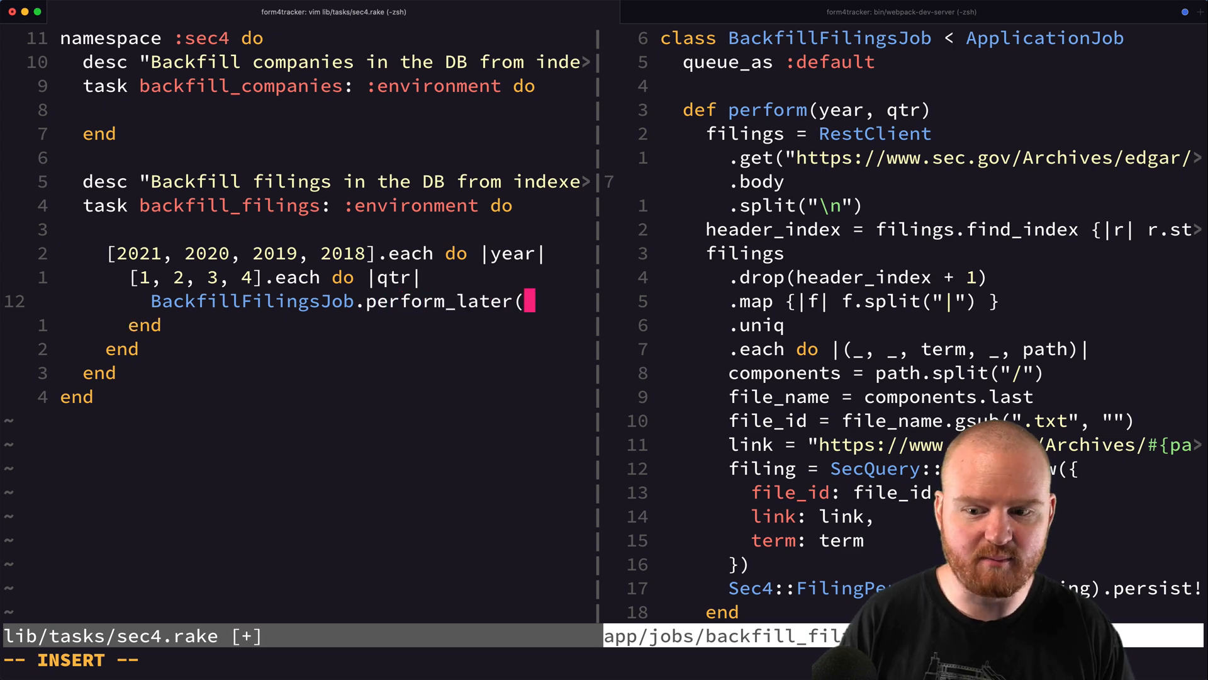
text(year, qt)
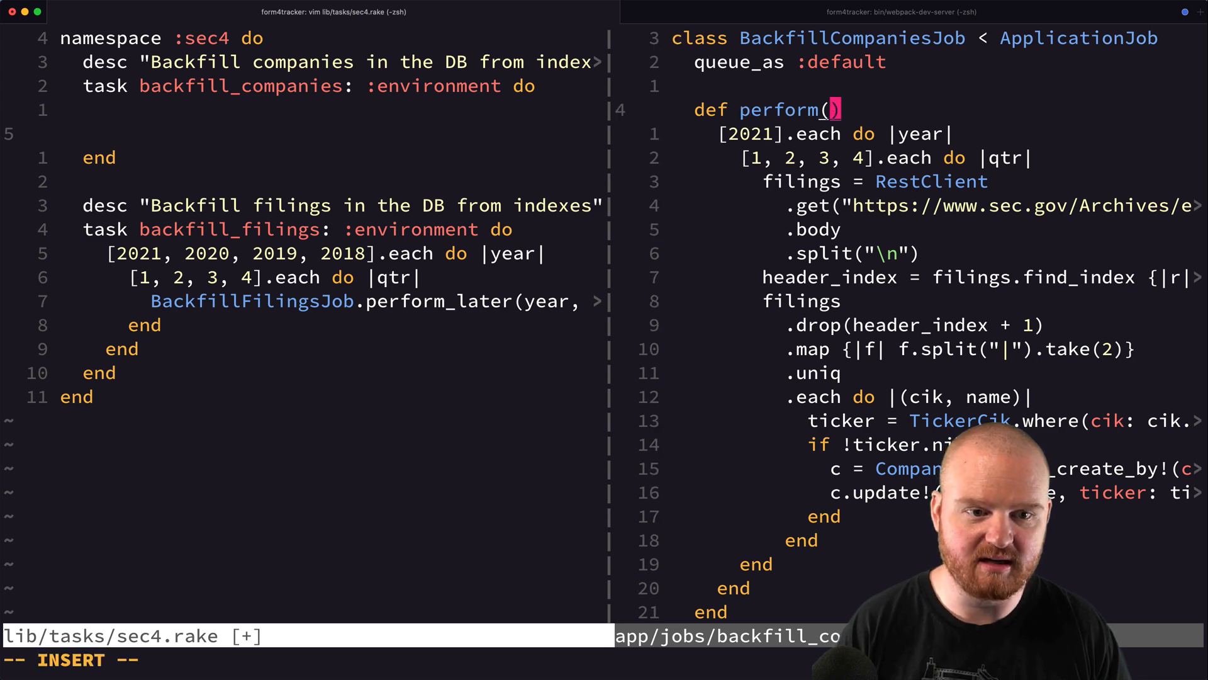
Step: Make BackfillCompaniesJob's perform take (year, qtr), save it with :w and return to the rake file
text(year, qtr)
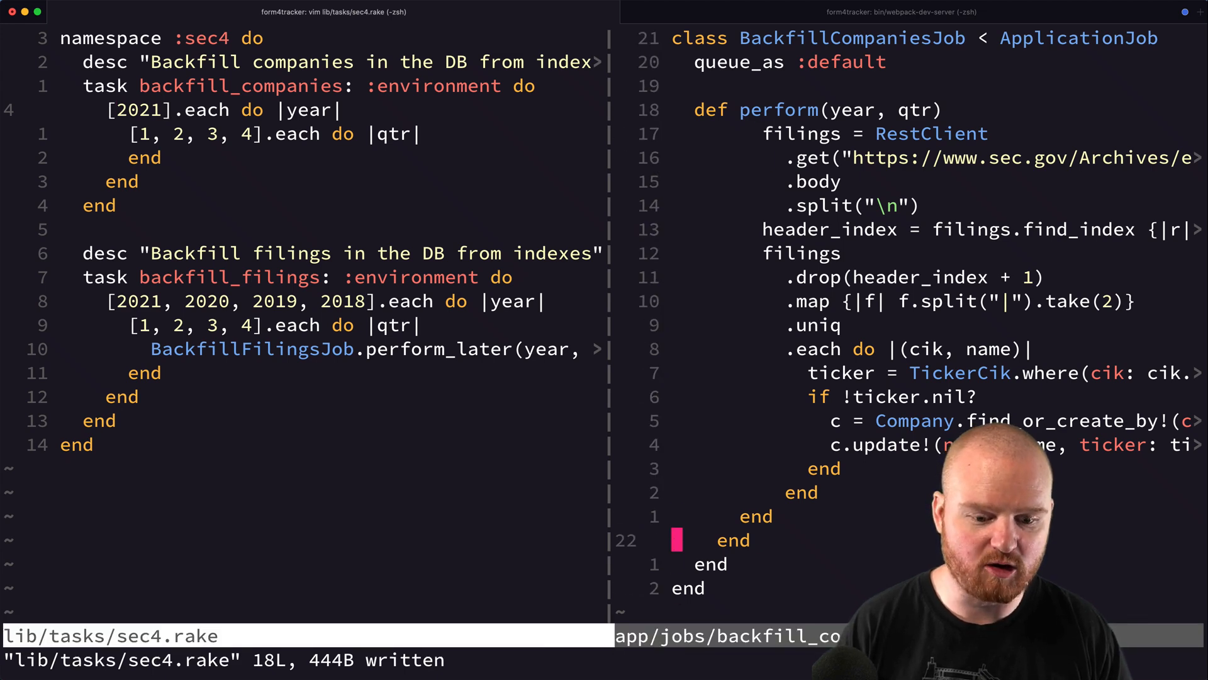
text(:w)
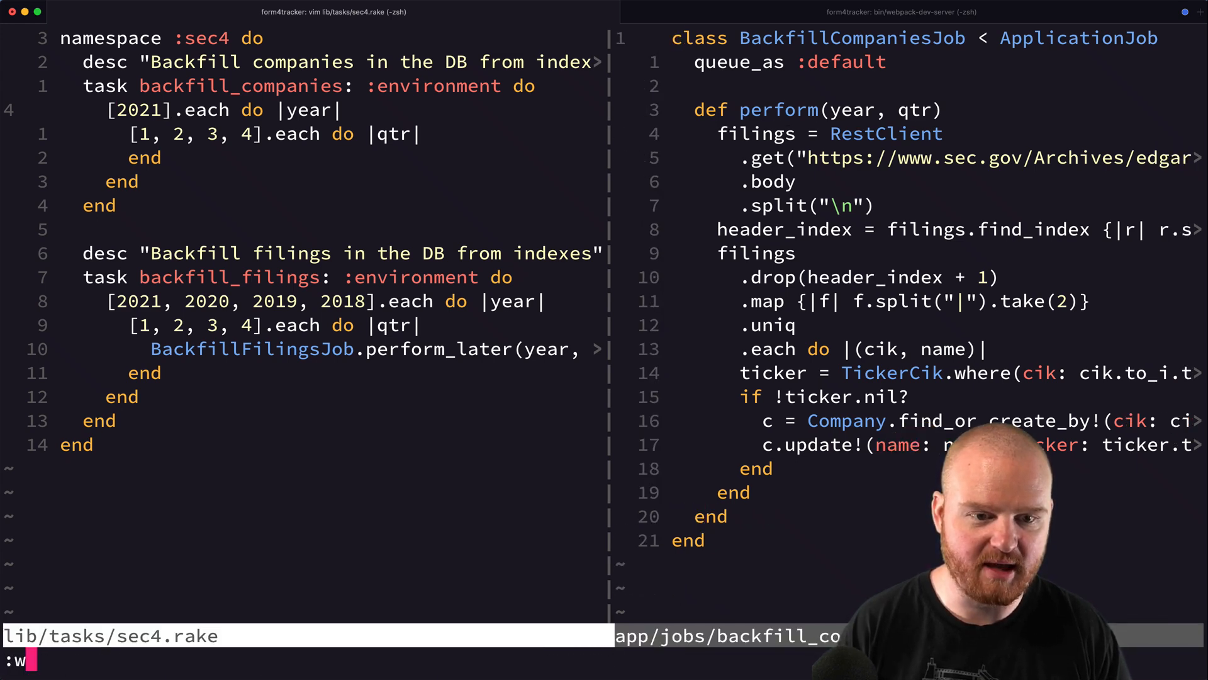
key(Return)
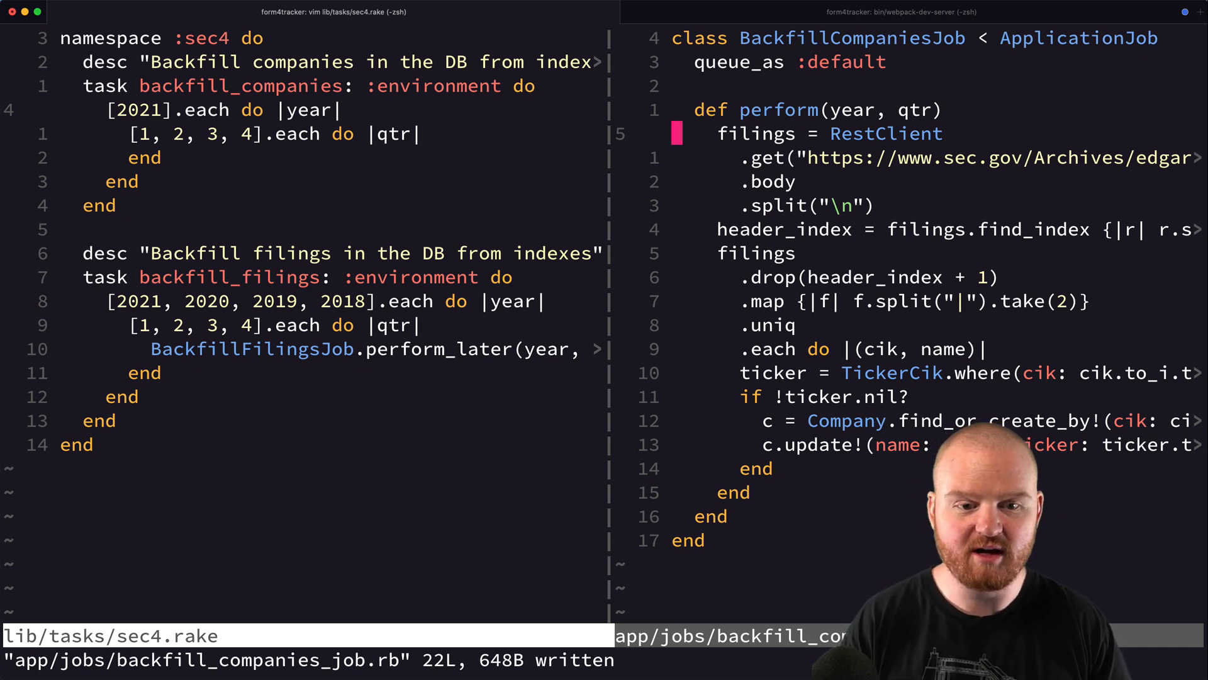
key(V)
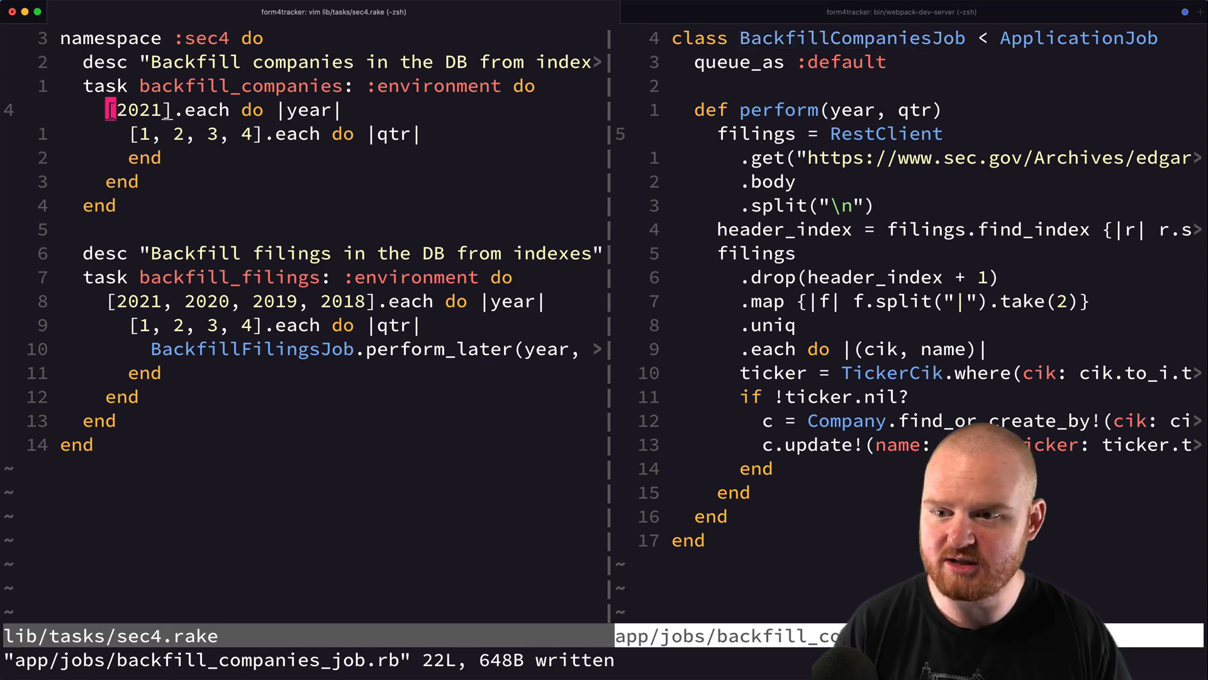
Step: Have backfill_companies call BackfillCompaniesJob.perform_later(year, qtr) after a puts "Backfilling companies from #{year} #{qtr}" line
text(BackfillCompaniesJob.per)
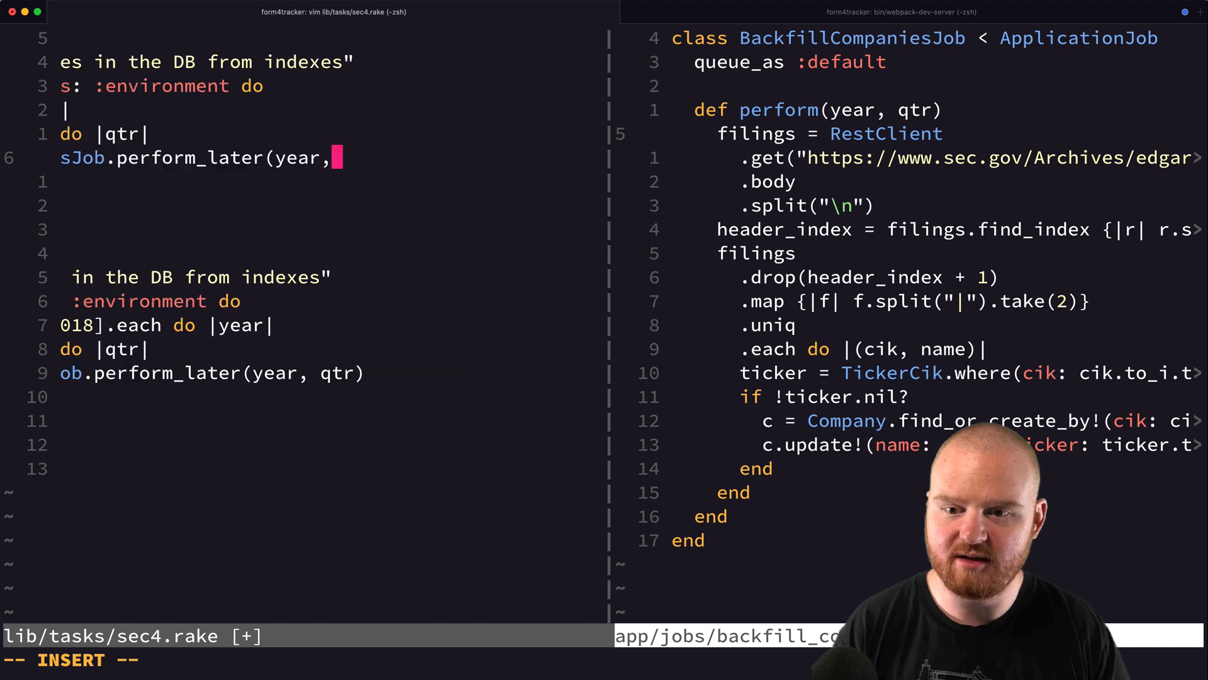
text(qtr))
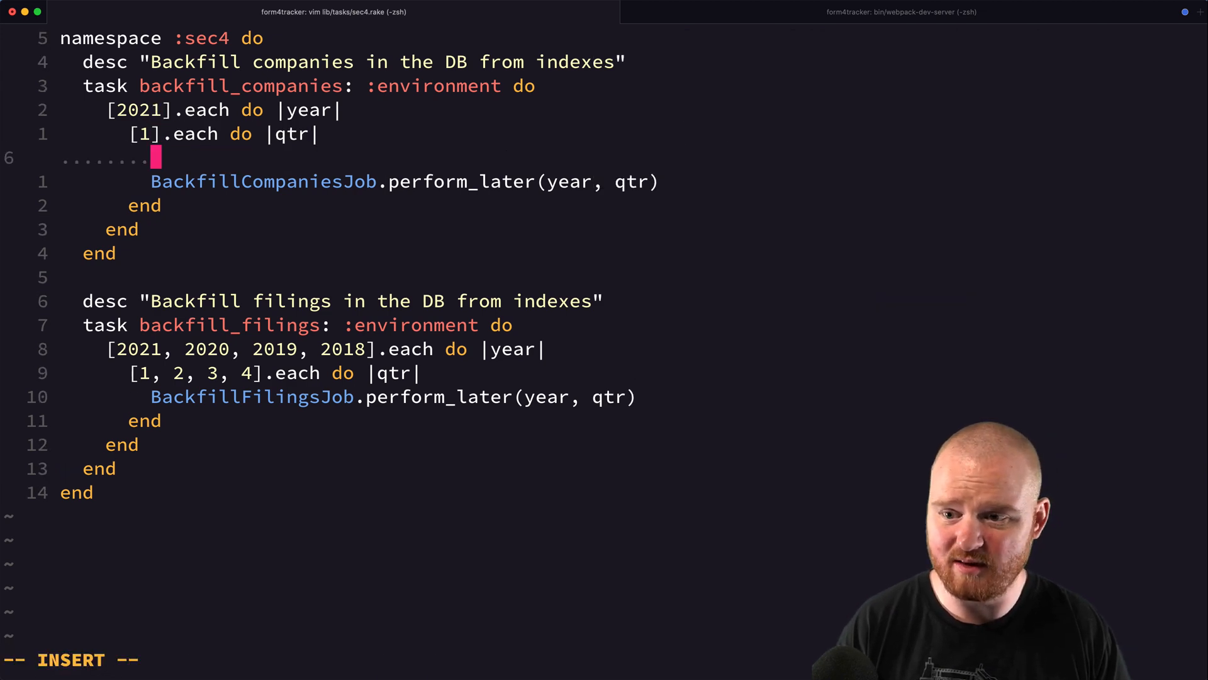
text(puts "Backfilling comp)
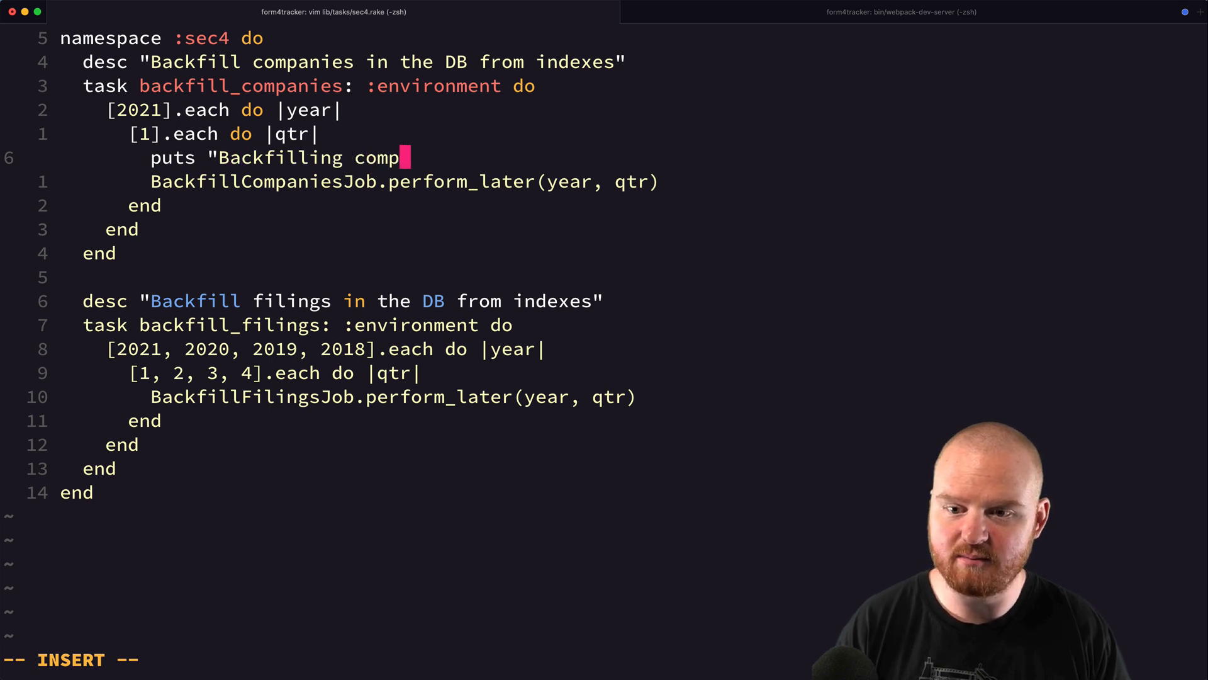
text(anies from 20)
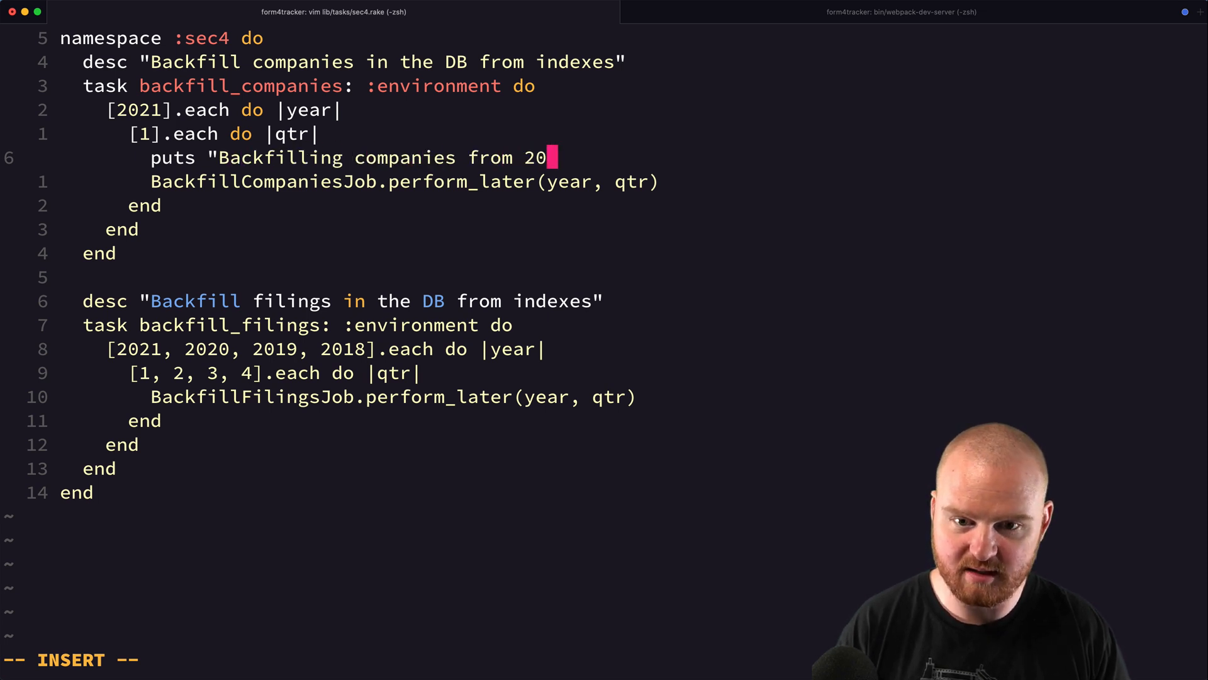
text(#{year})
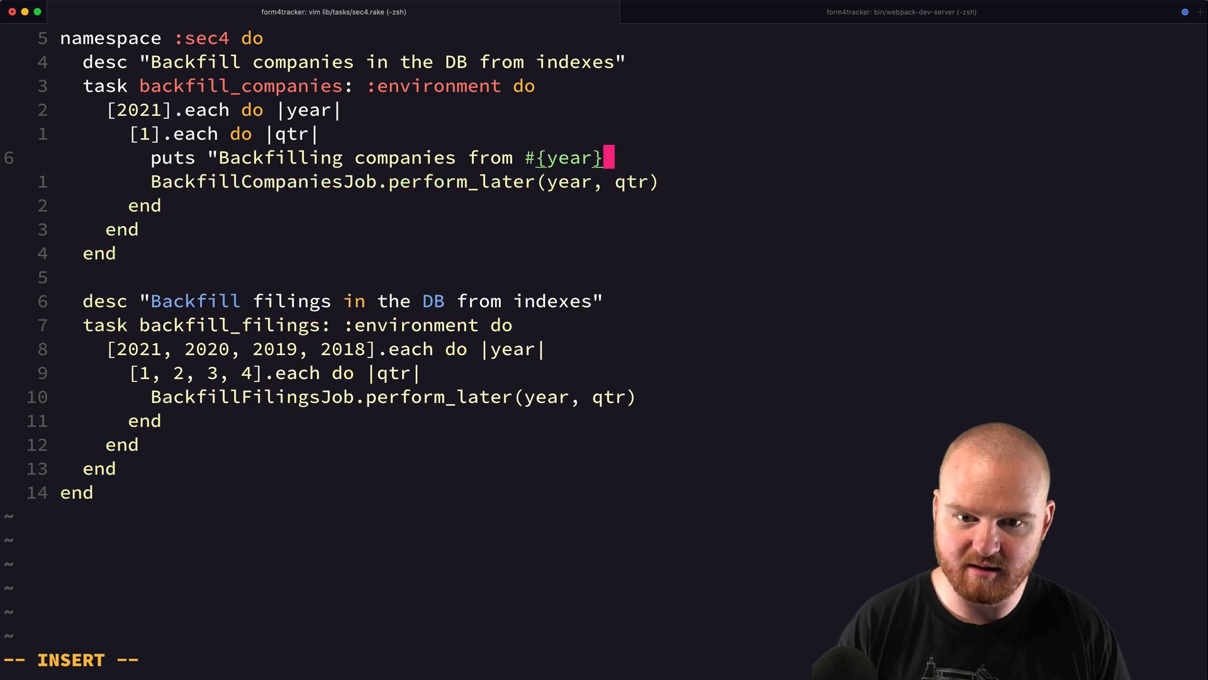
text(.)
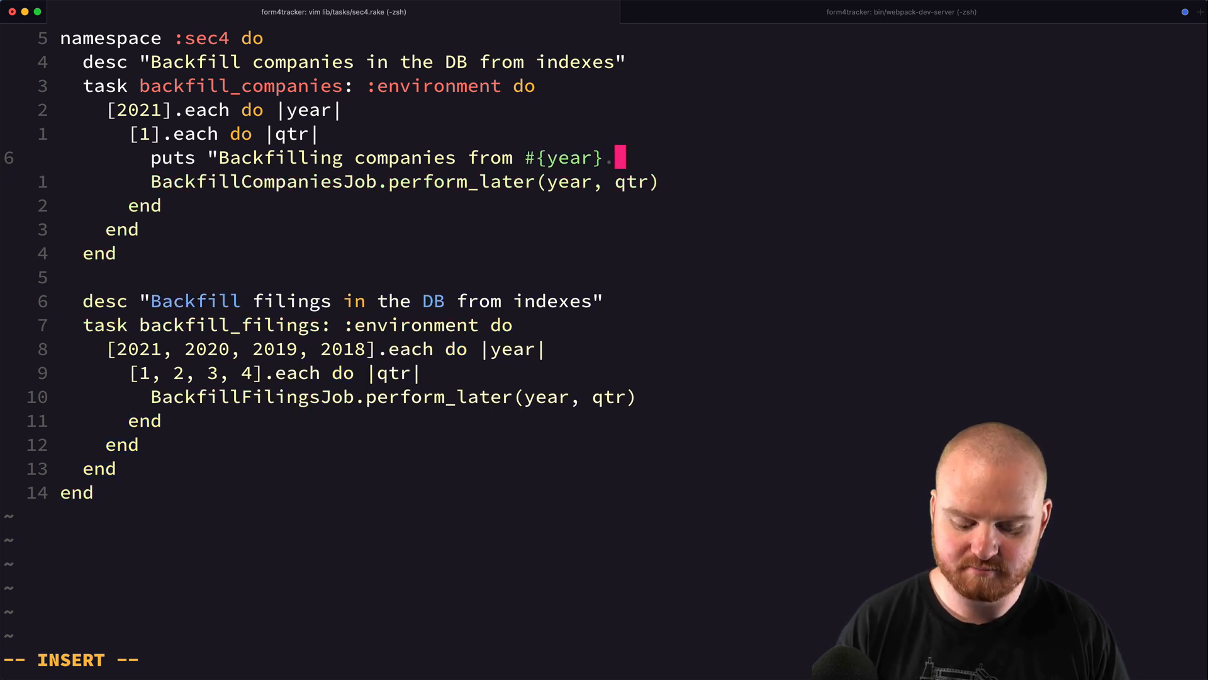
text(#{qtr})
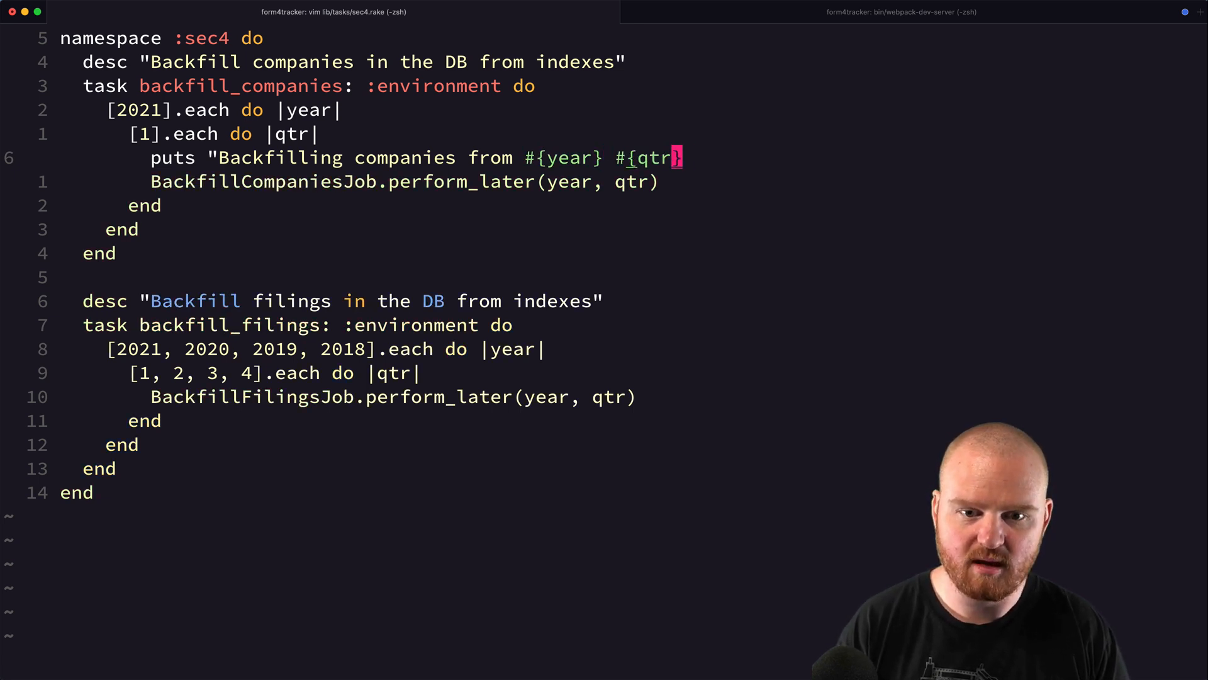
Step: Run rake sec4:backfill_companies and see it print Backfilling companies from 2021 1
text(})
text(rake d)
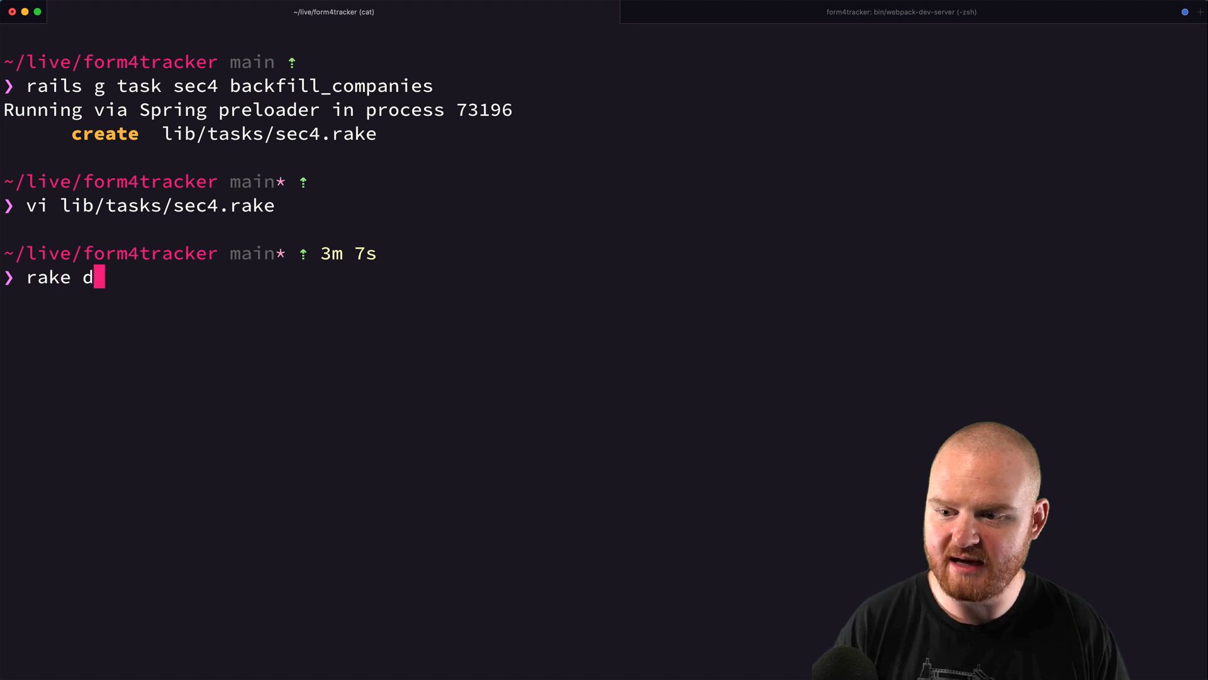
text(ec4:backfill_companies)
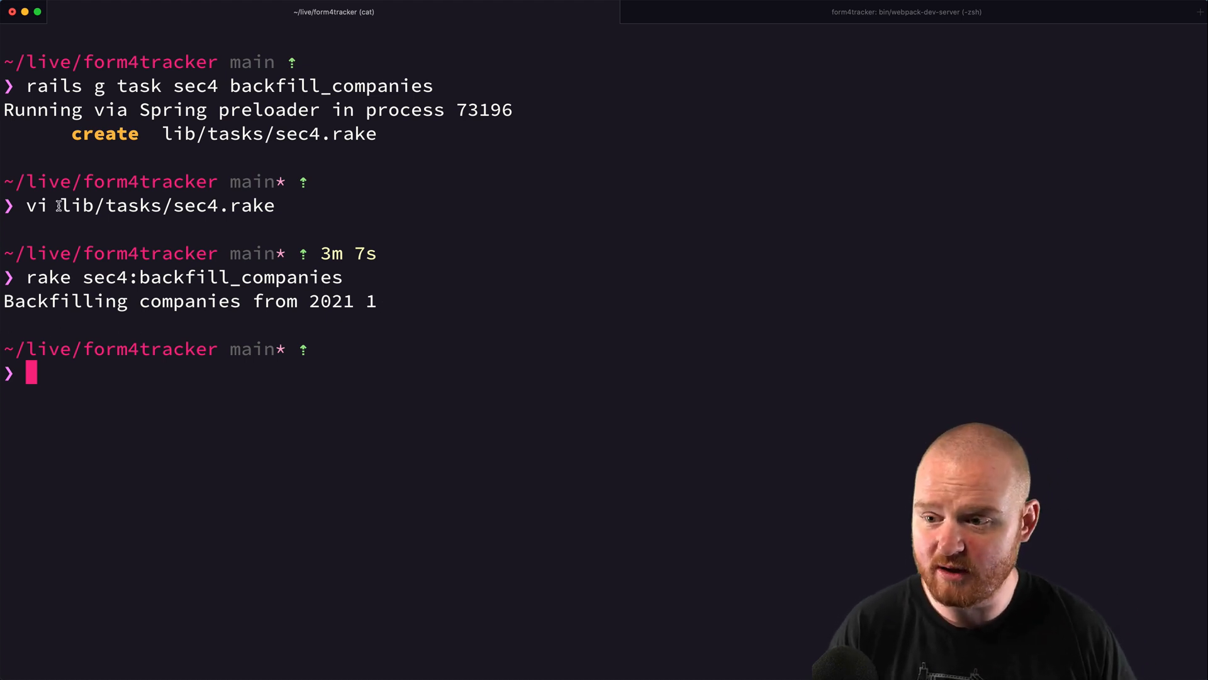
mouse_move(430, 252)
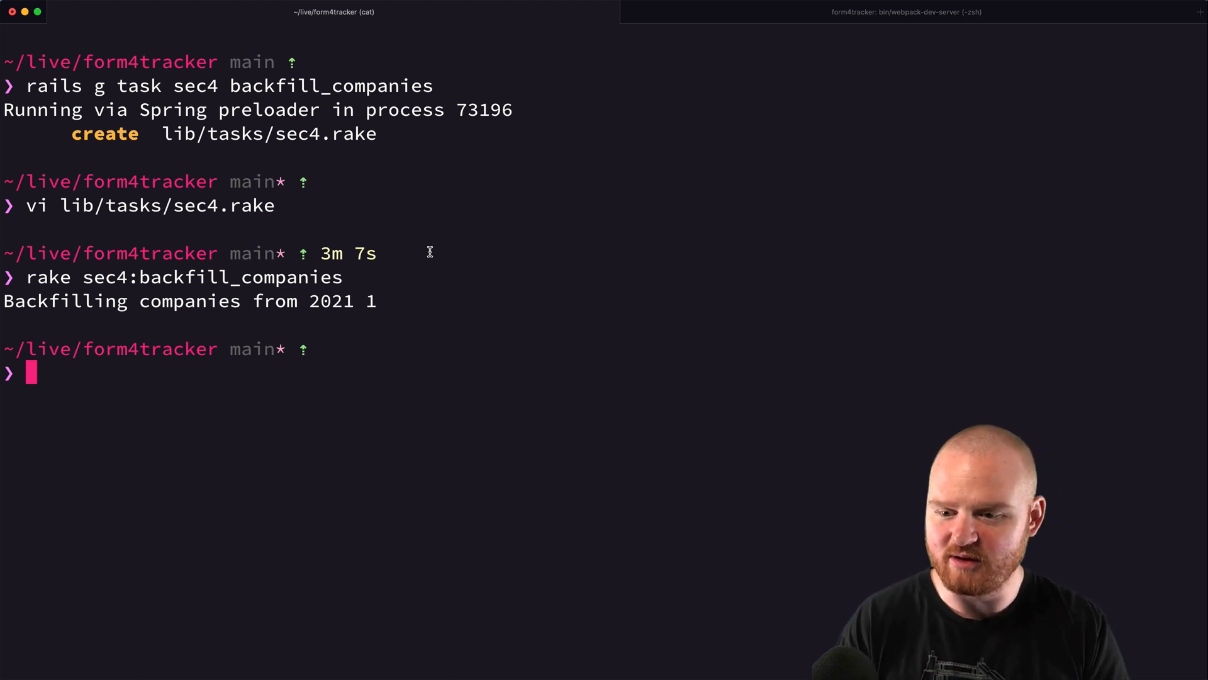
Step: Reopen lib/tasks/sec4.rake via vim . and give backfill_companies an |args| block parameter with the loops commented out
text(vim .)
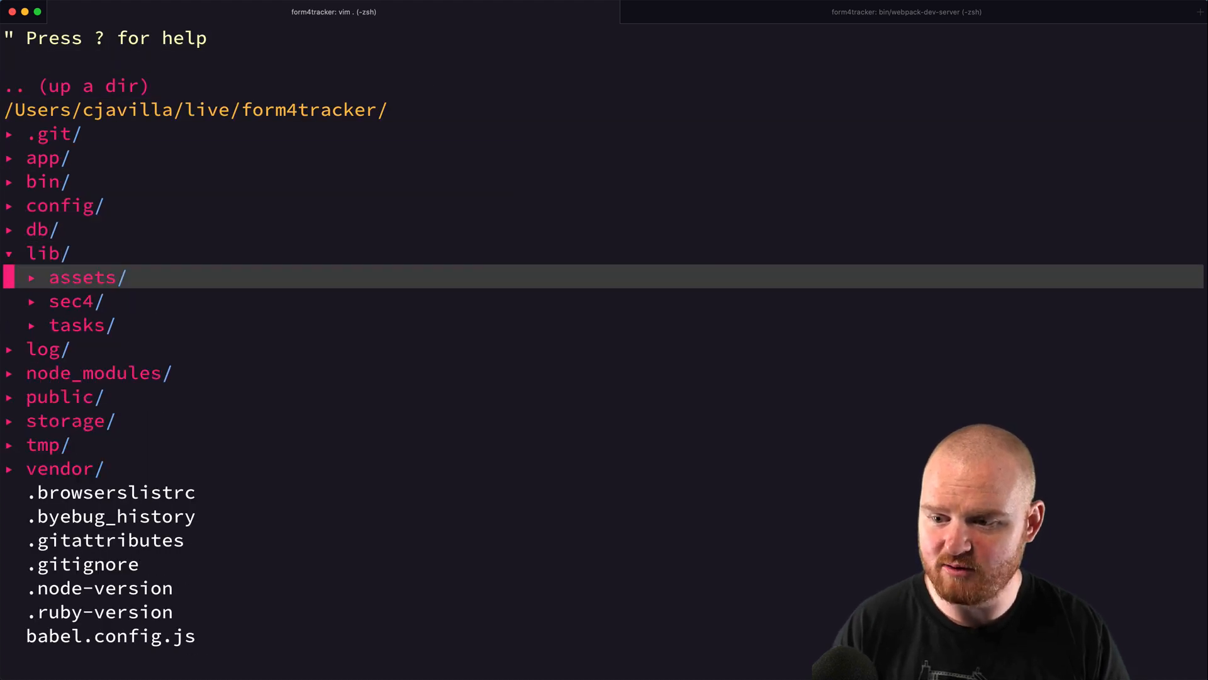
key(j)
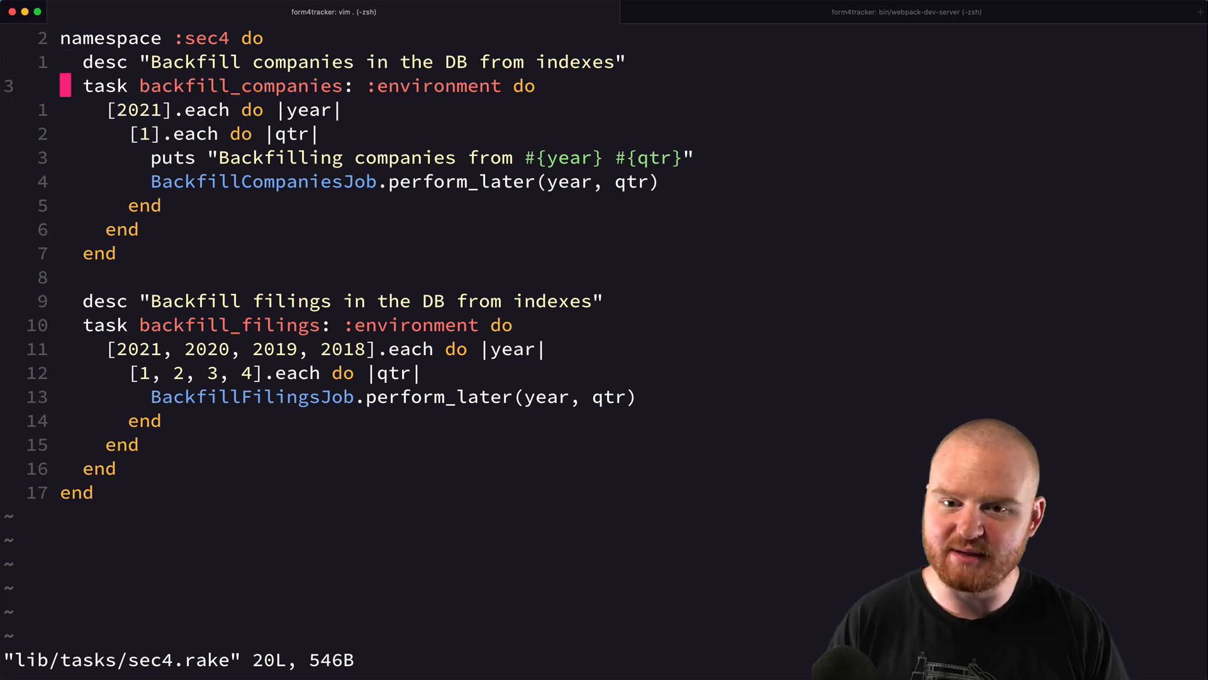
text(|args|)
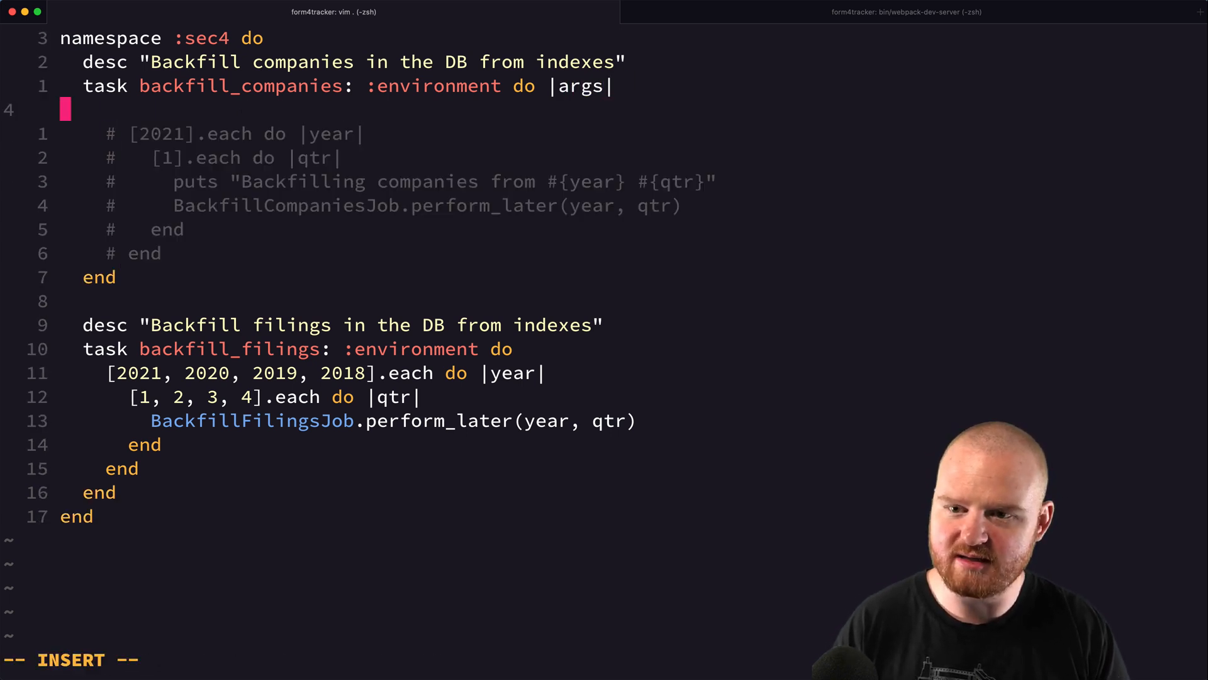
Step: Add puts args, then try rake sec4:backfill_companies[2021][1], [2021] and the quoted "[2021]" form in the terminal
text(puts ar)
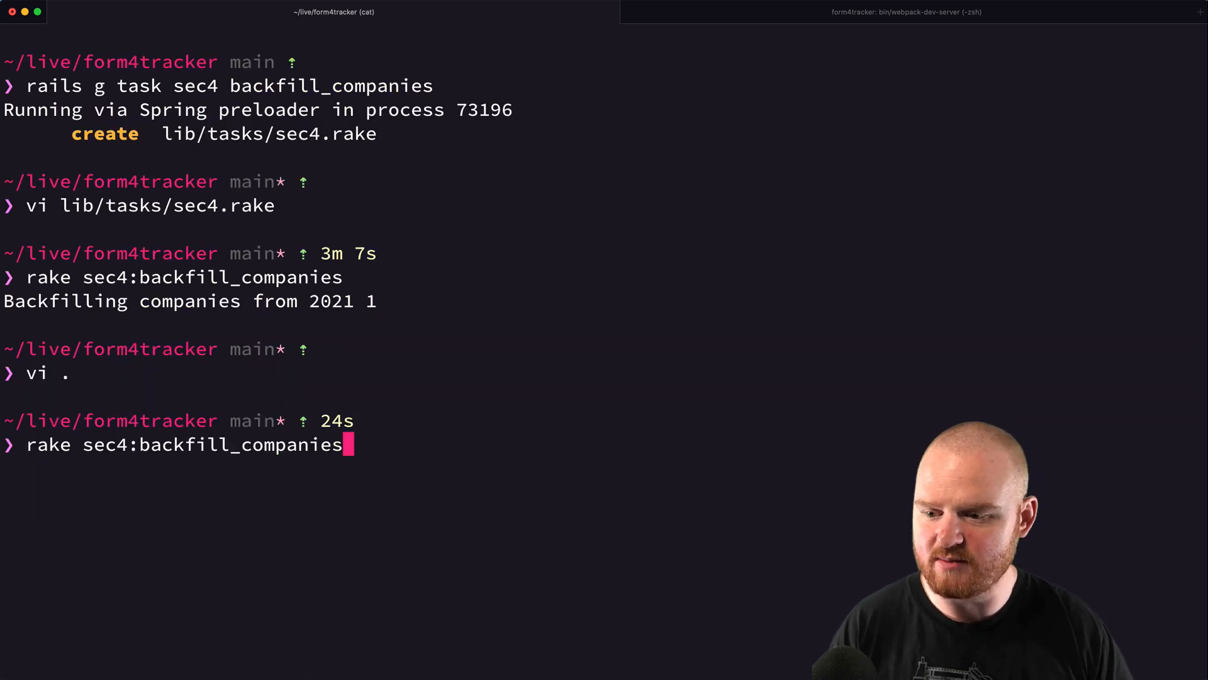
text([)
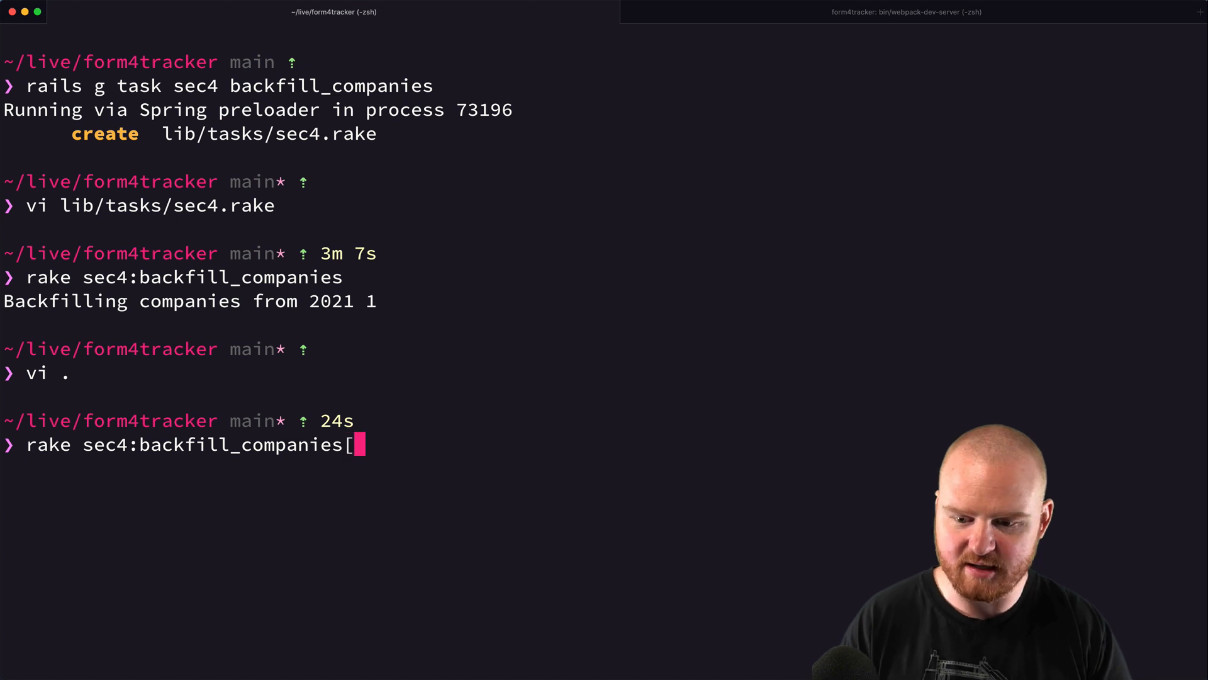
text(2021)
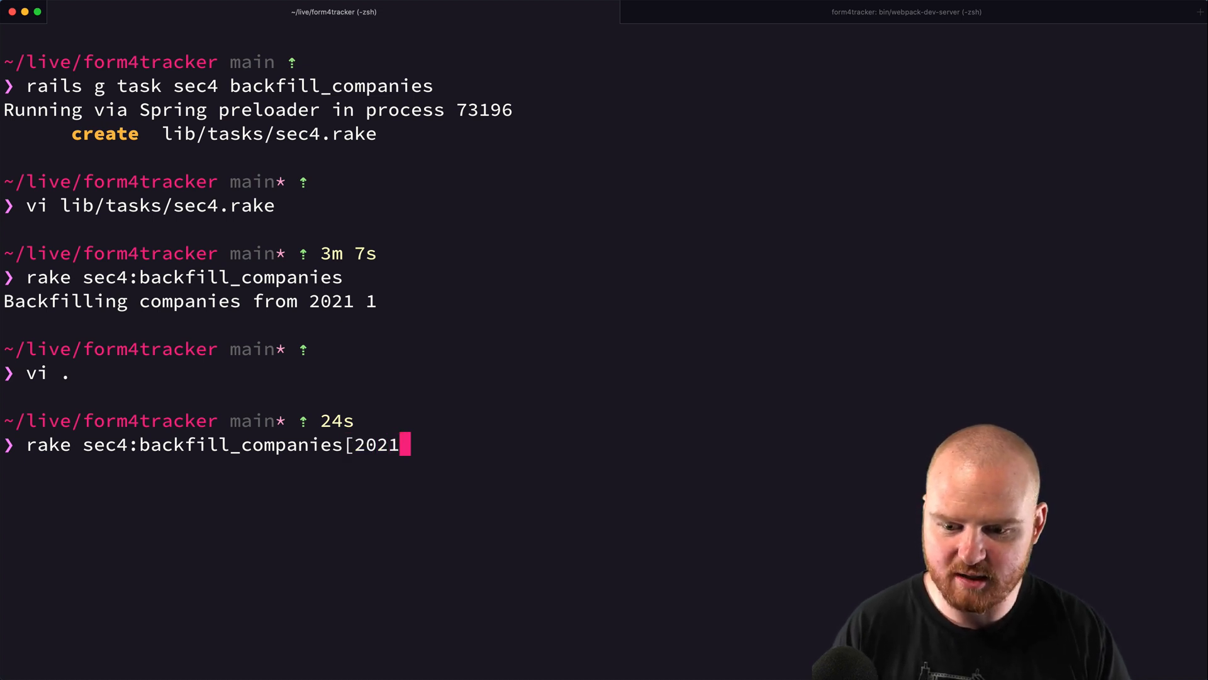
text(][1])
text(rake "sec4:backfill_companies[2021]")
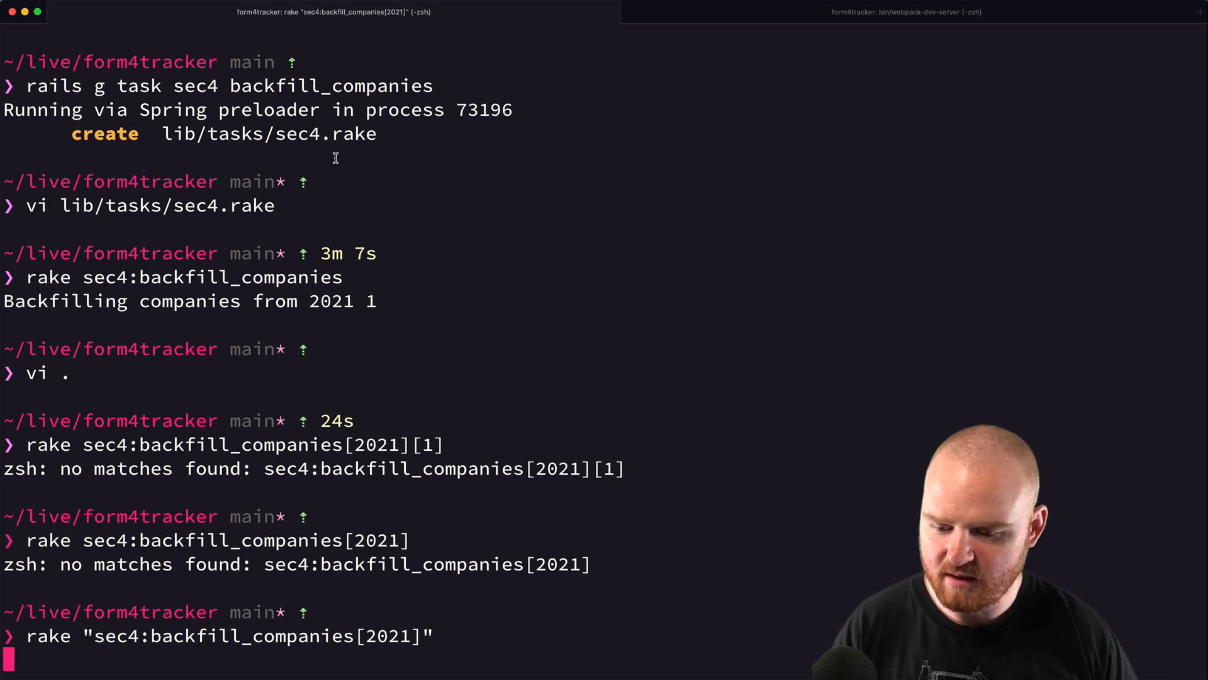
key(Return)
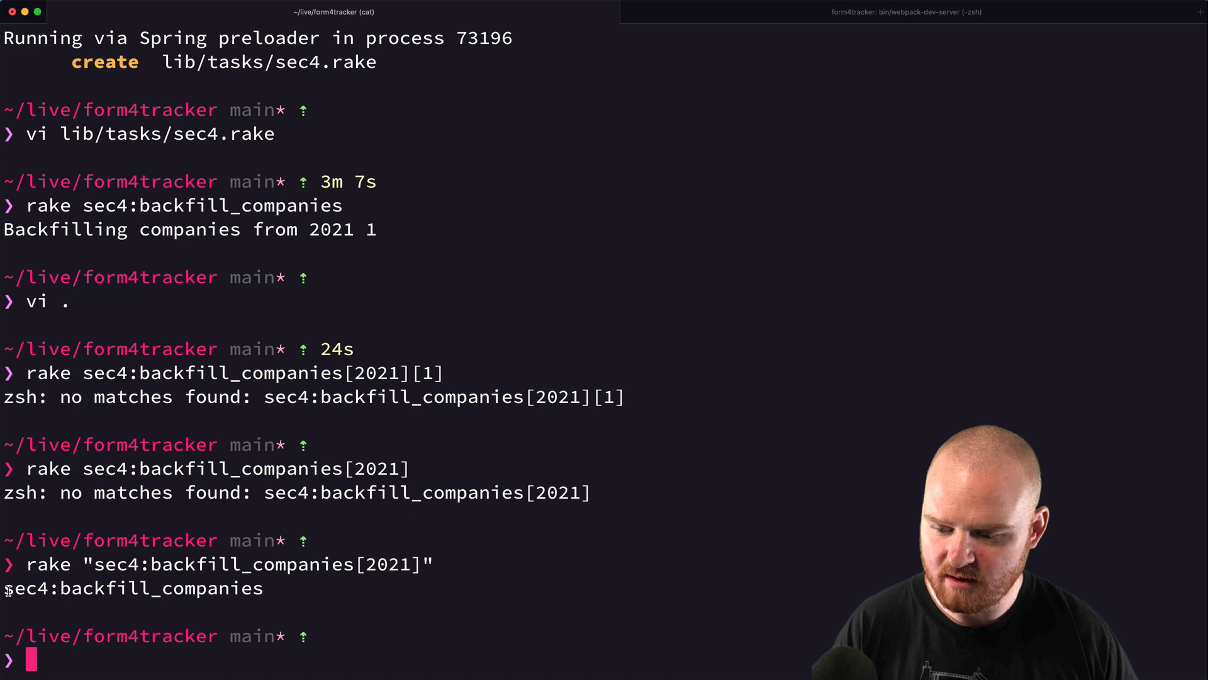
mouse_move(353, 606)
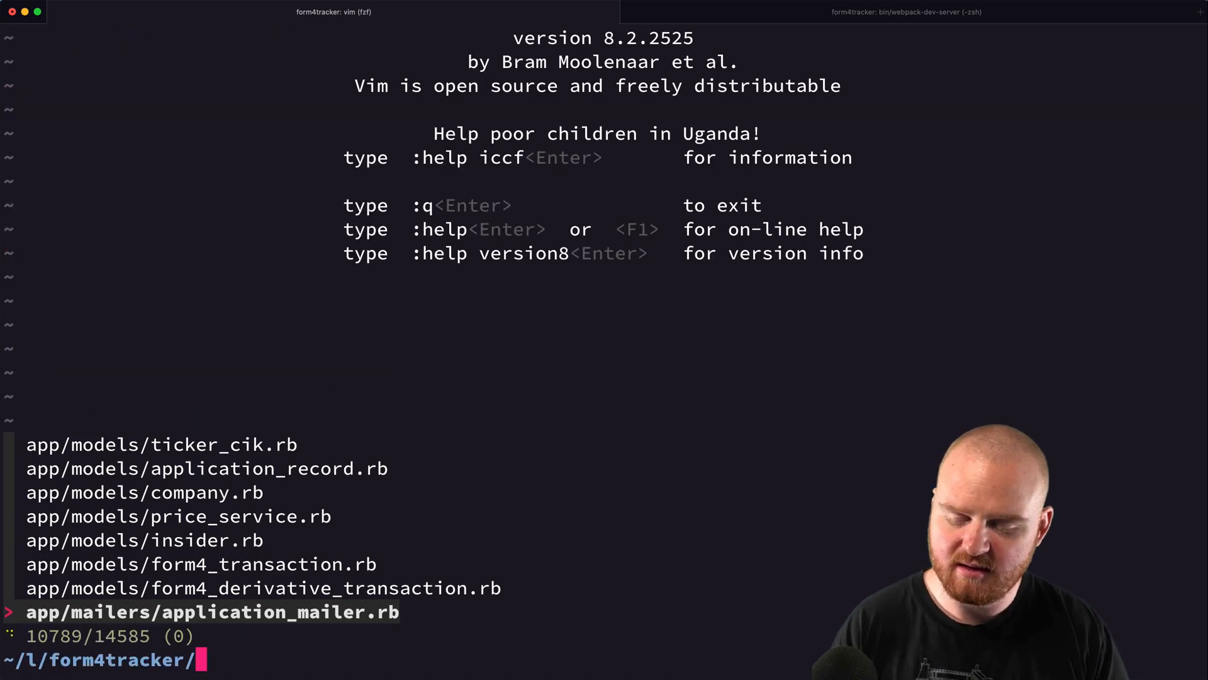
text(rake)
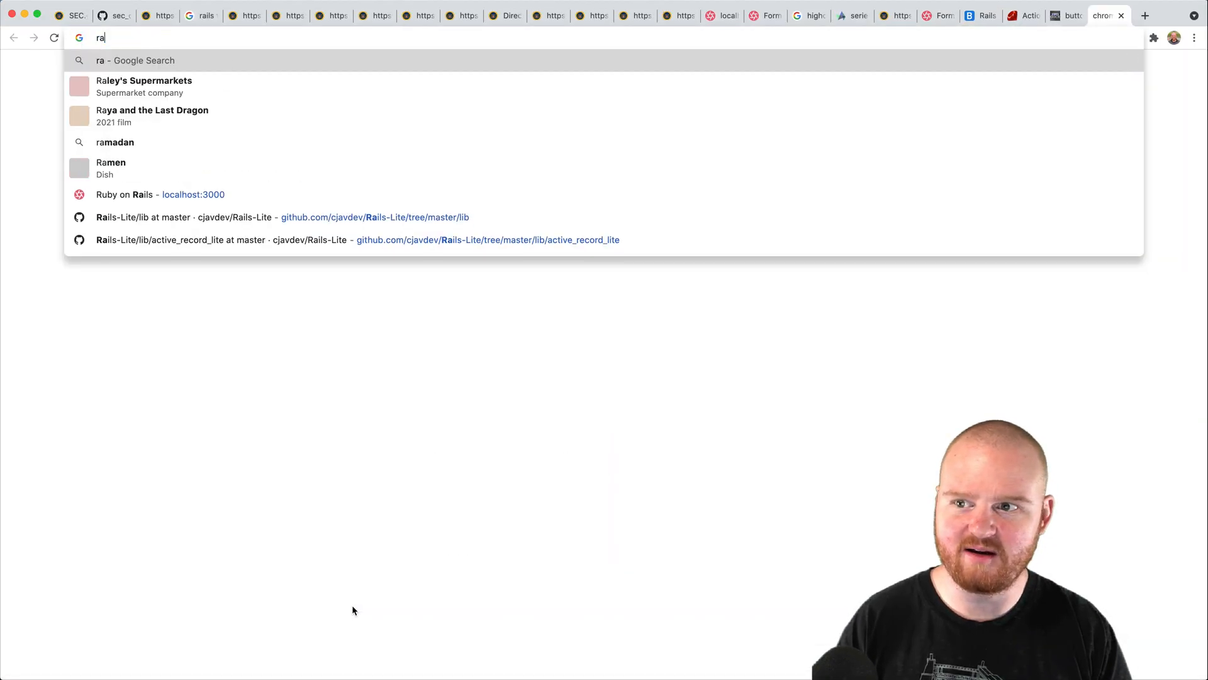
Step: Search Google for pass args to rake task and read the thoughtbot article's |t, args| sample task definition
text(pass arg)
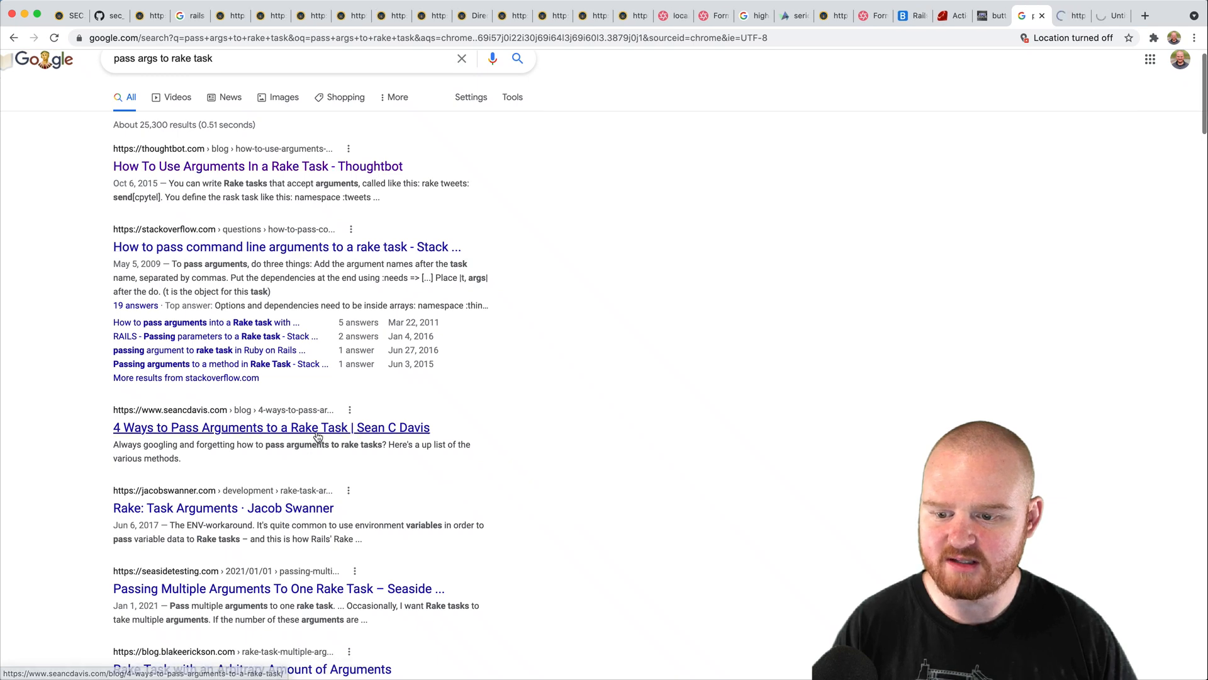
click(256, 167)
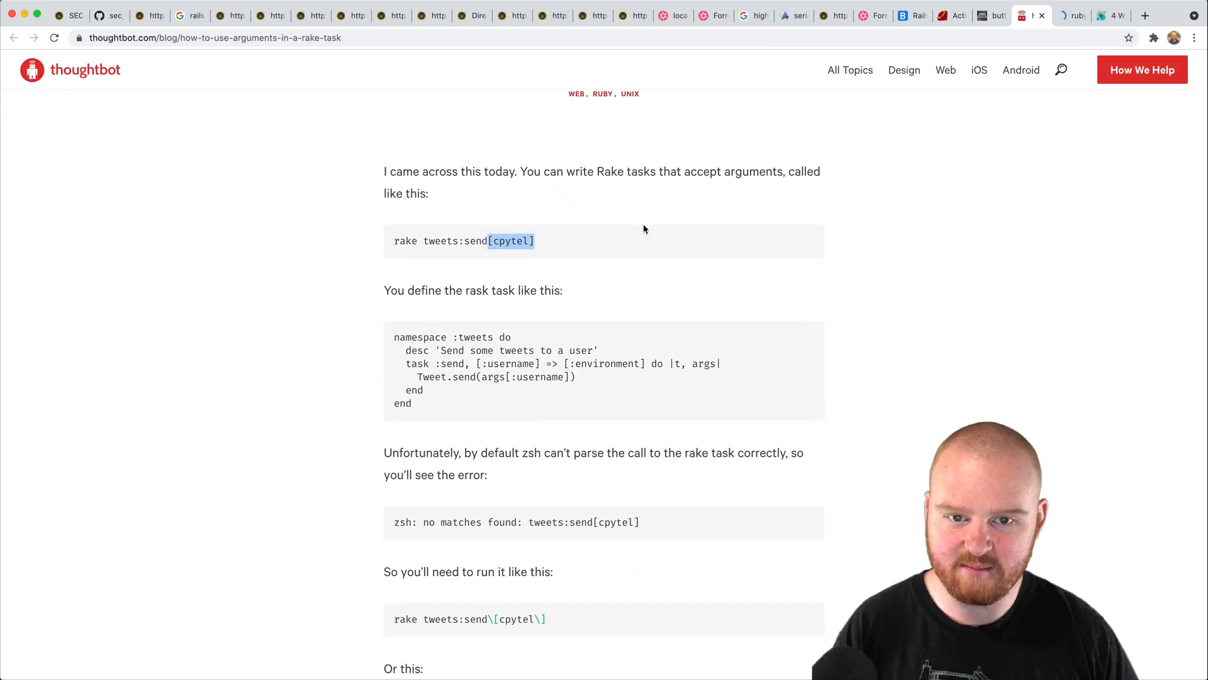
scroll(down, 3)
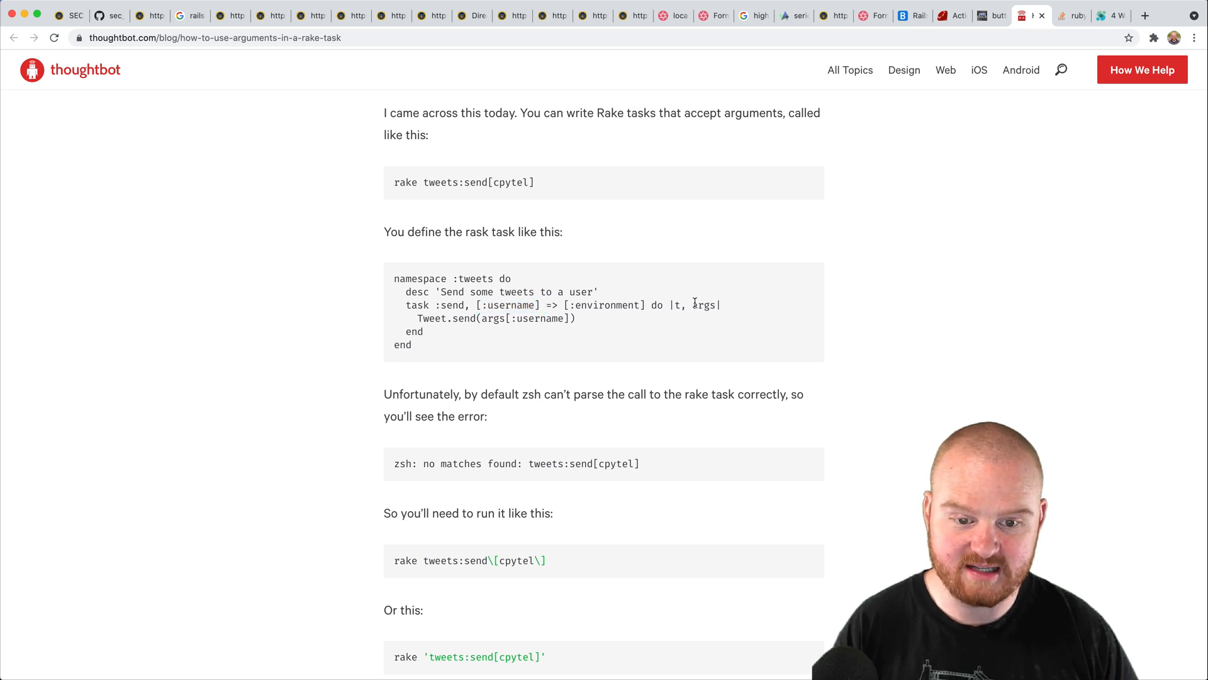
double_click(677, 305)
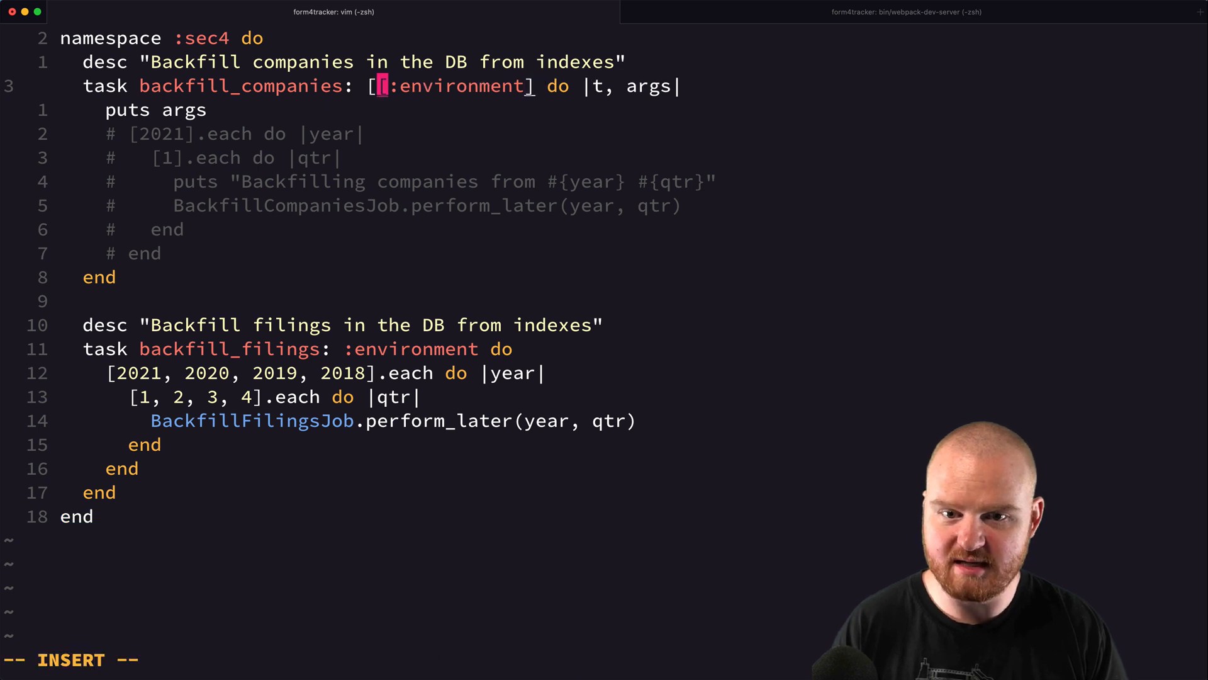
Step: Declare [:year, :qtr] => [:environment] arguments and puts "year #{args[:year]}" plus a qtr copy via :s/year/qtr/g
text(year, qtr,)
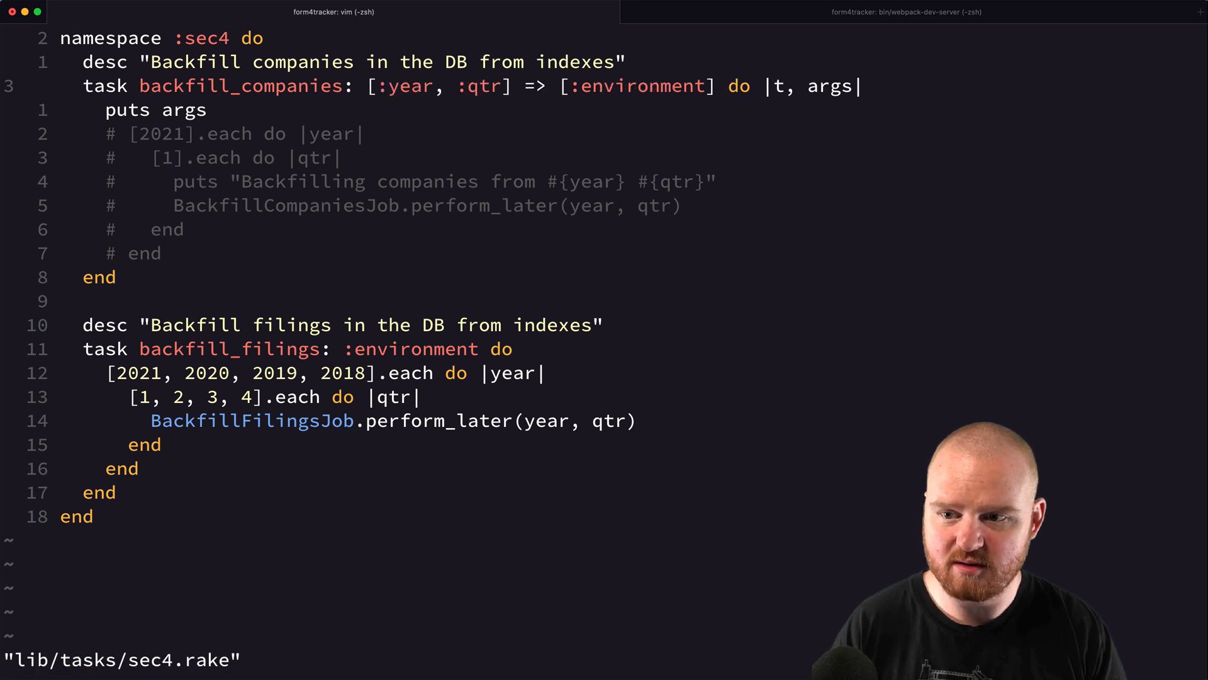
text([)
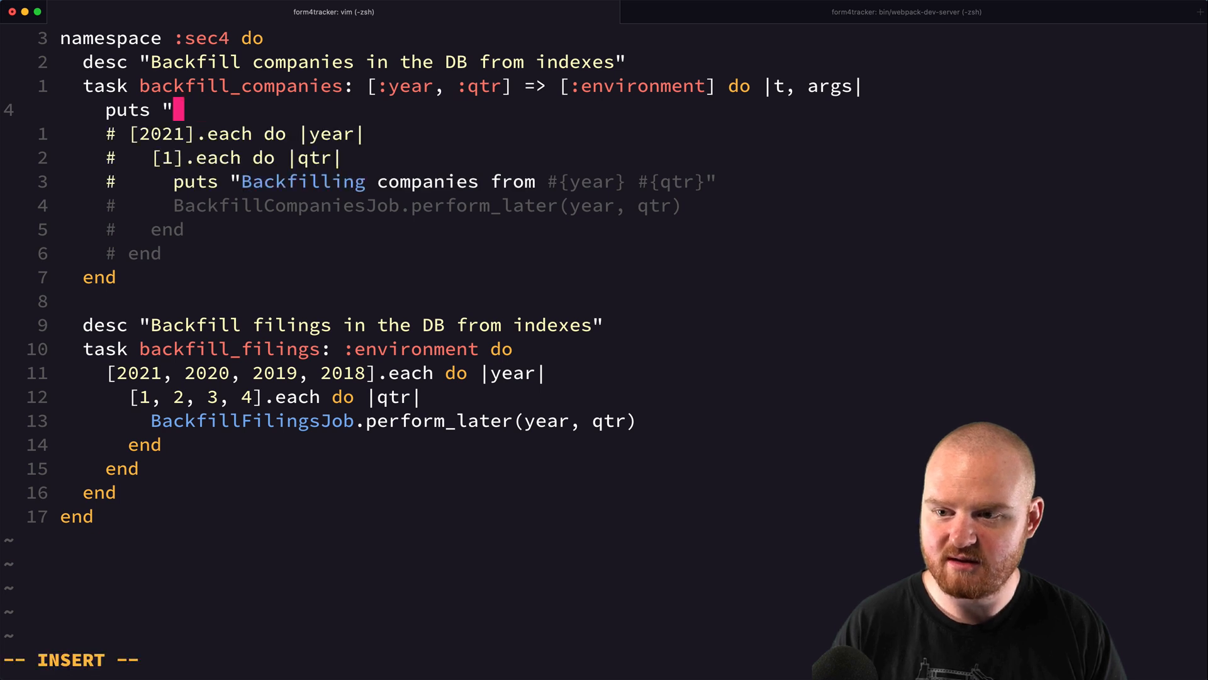
text(year #{)
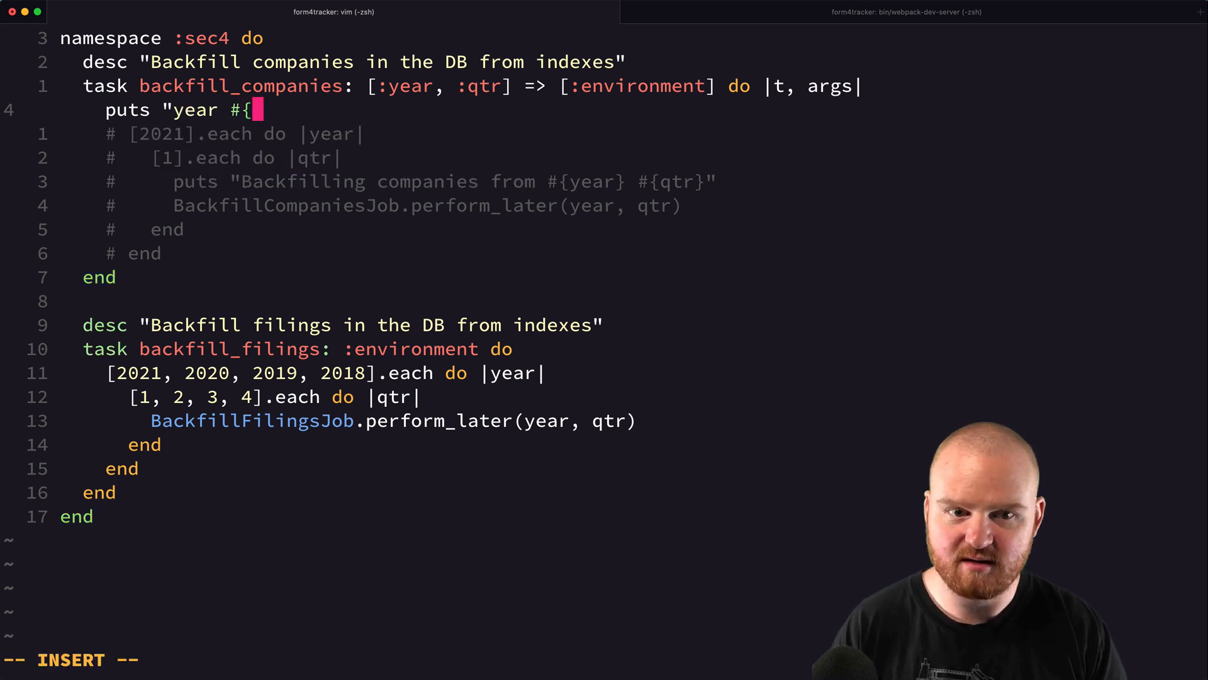
text(args[:year")
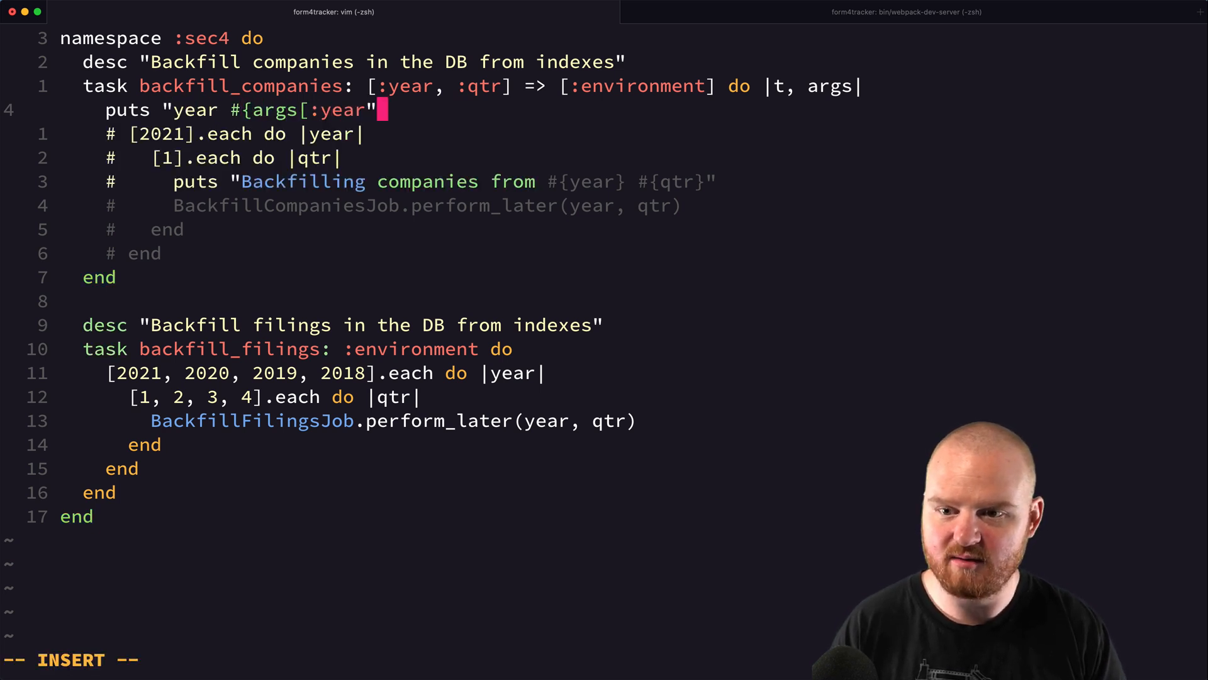
text(])
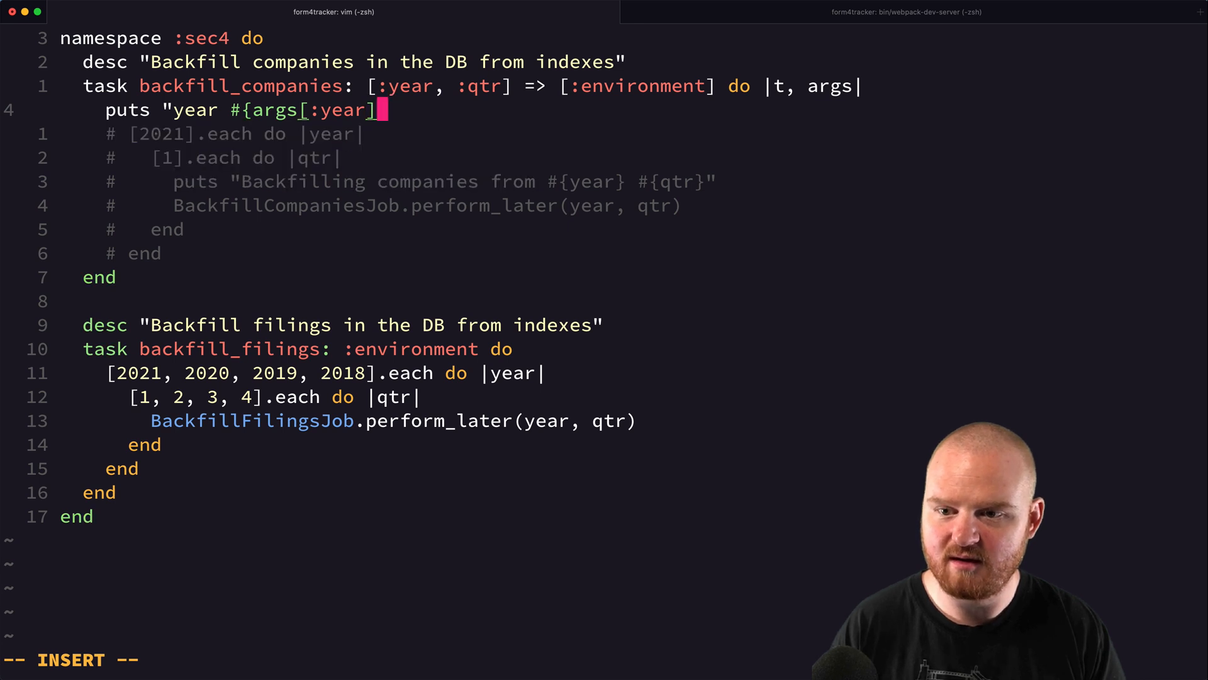
text(}")
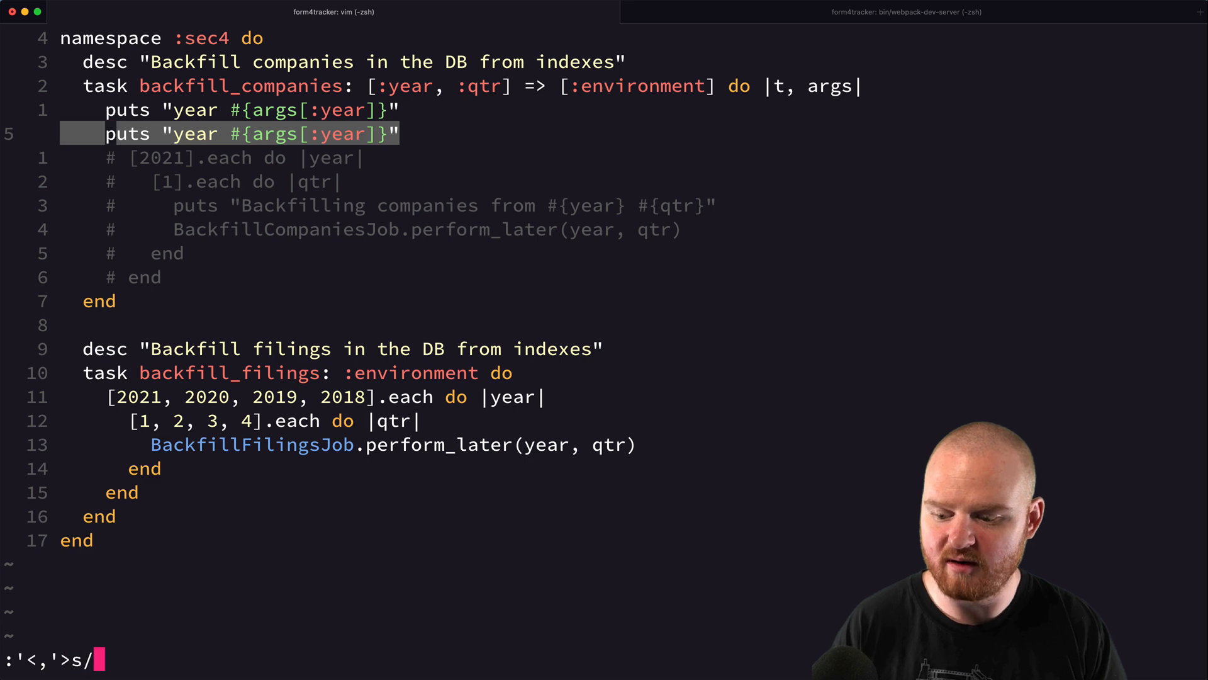
text(year/qtr/g)
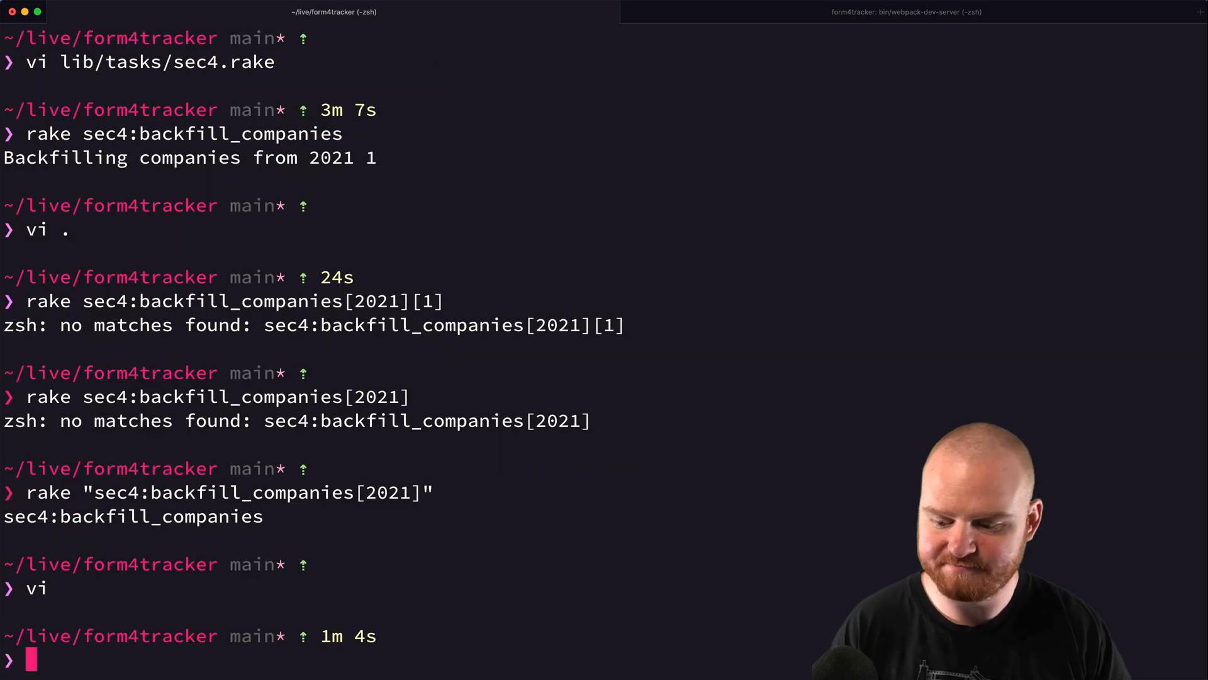
Step: Run rake "sec4:backfill_companies[2021][1]" and "[2021]", hitting a SyntaxError on the => arguments line
text(rake "sec4:backfill_companies[2021][1)
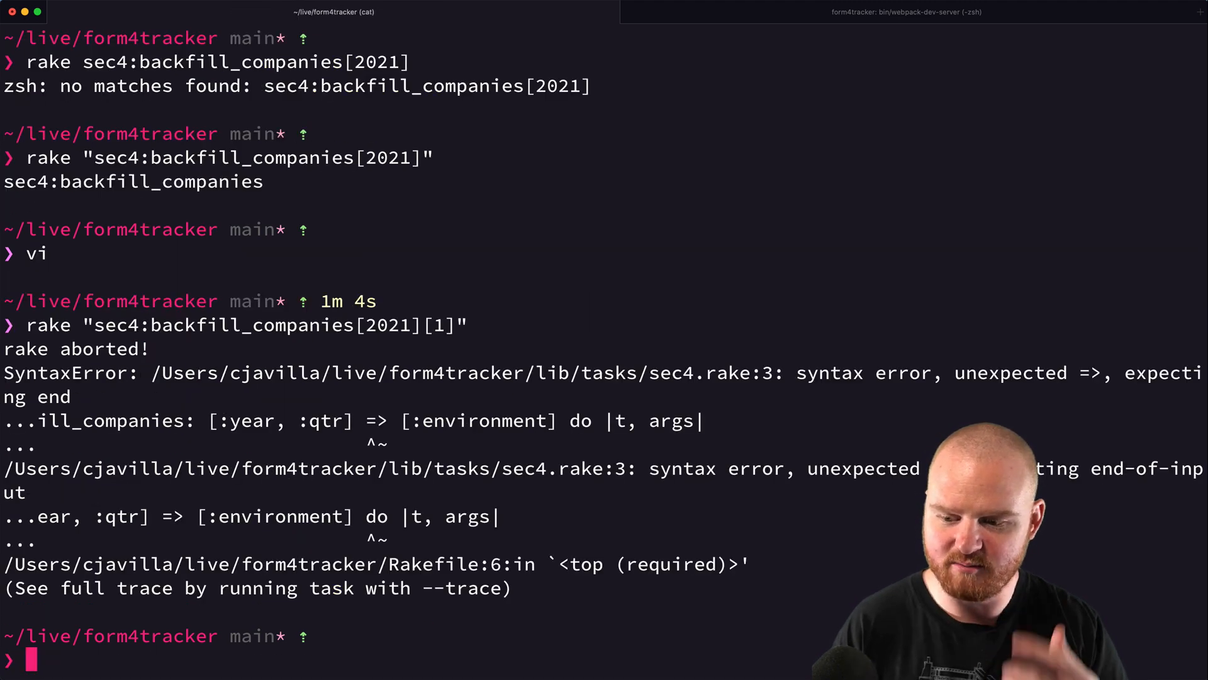
text(rake "sec4:backfill_companies[2021]")
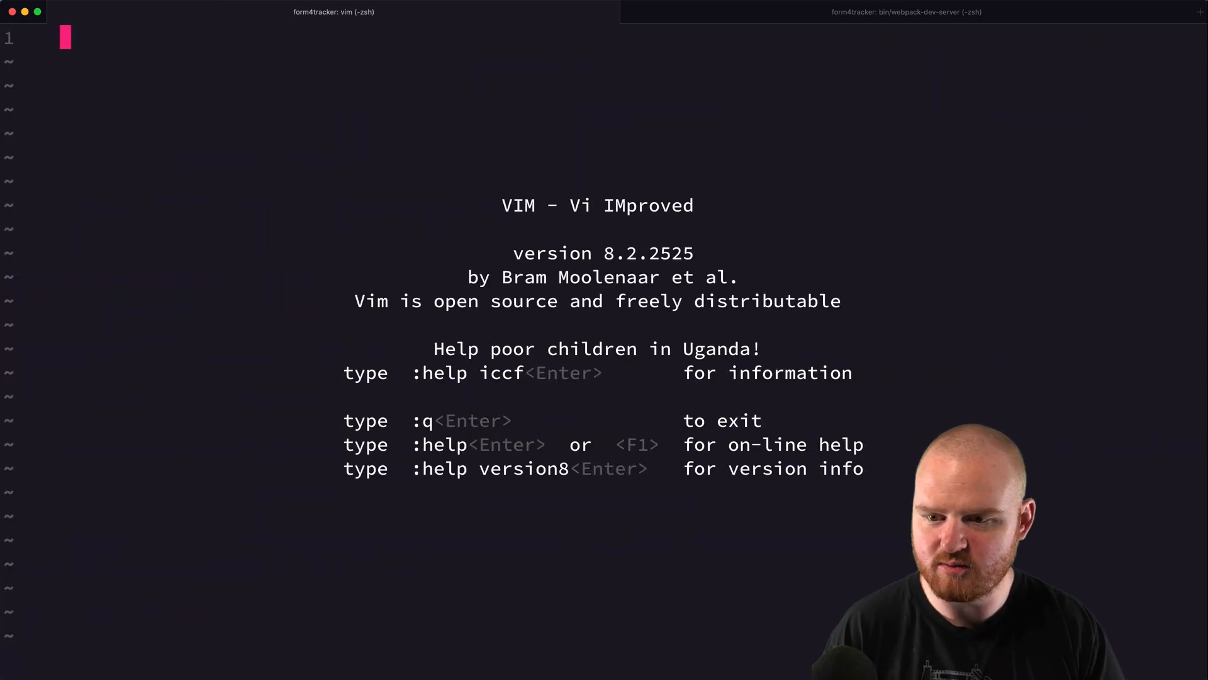
Step: Reopen lib/tasks/sec4.rake, fix the backfill_companies task line to take [:year, :qtr] and save
text(sec)
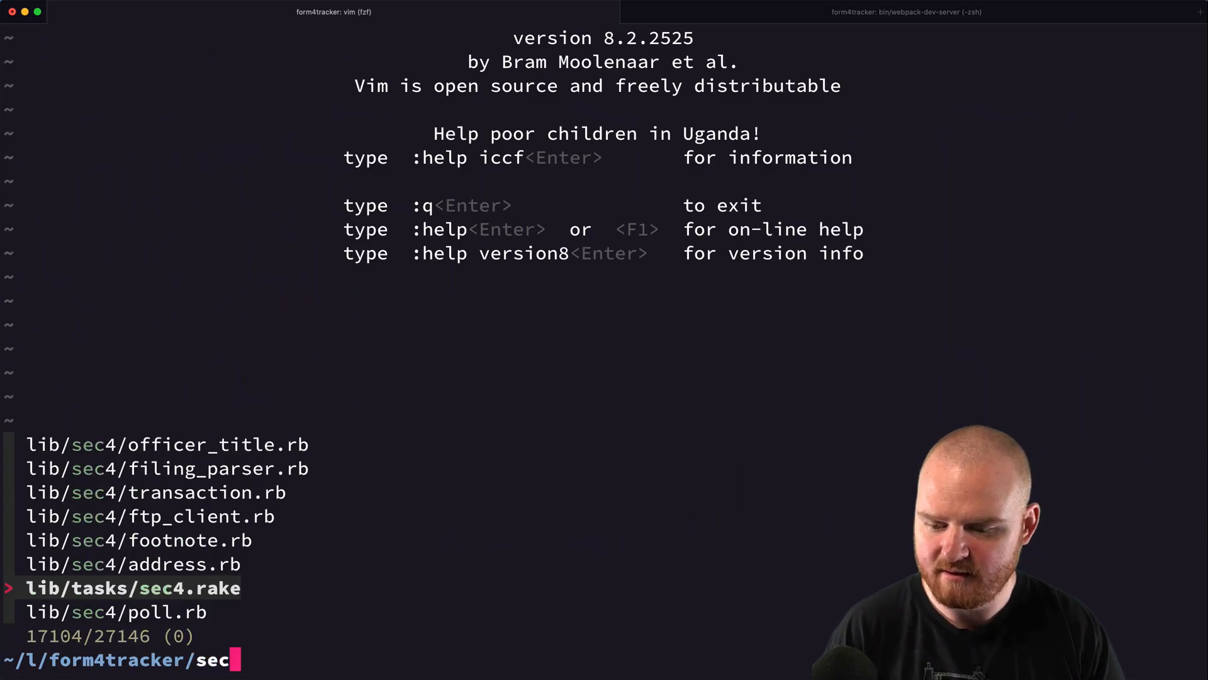
key(enter)
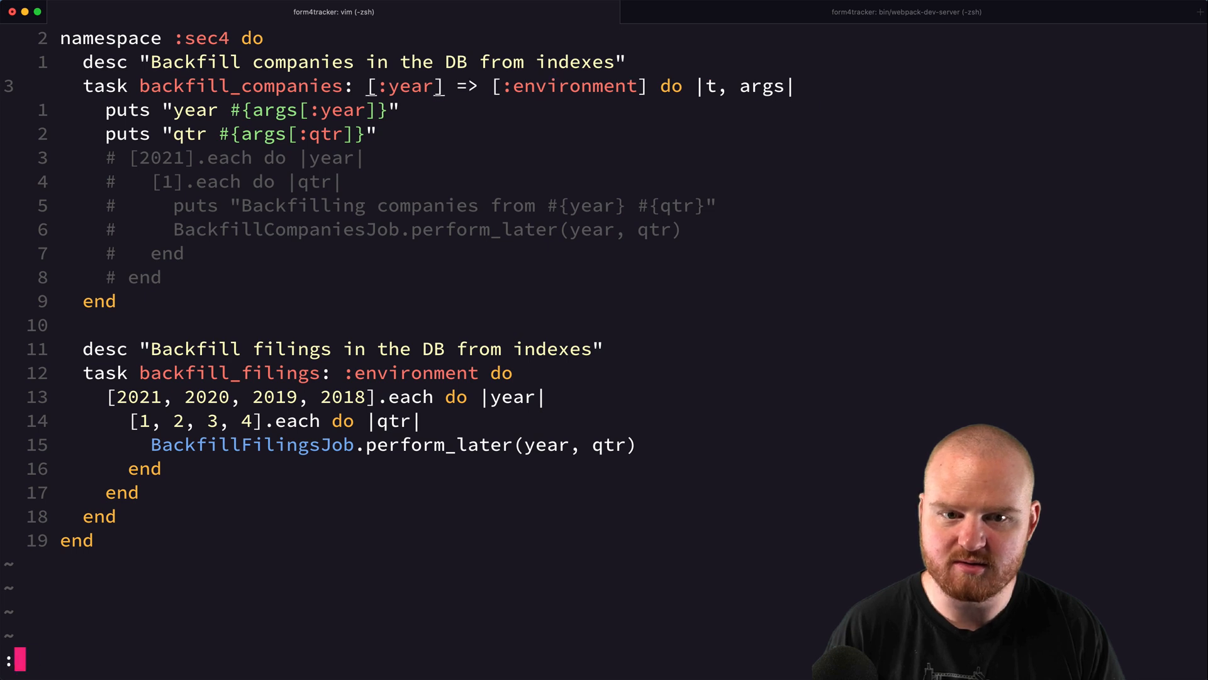
text(:w)
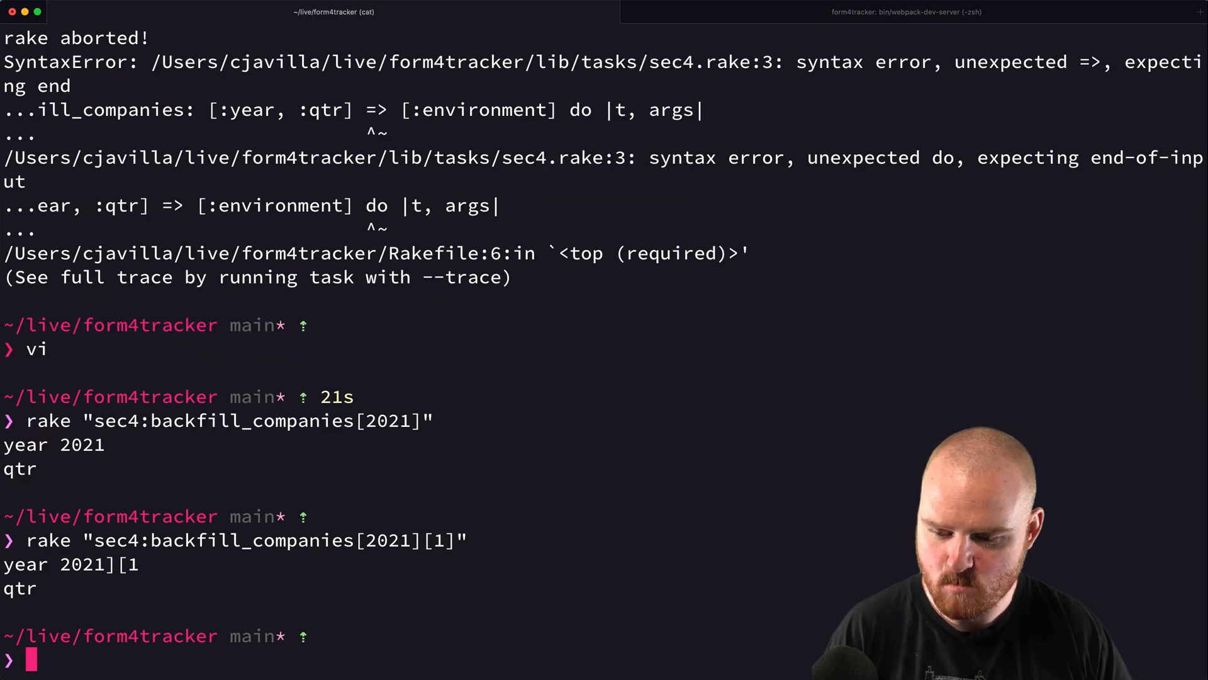
Step: Rerun rake "sec4:backfill_companies[2021,1]" in the terminal to confirm year 2021 and qtr 1 print
text(rake "sec4:backfill_companies[2021][1]")
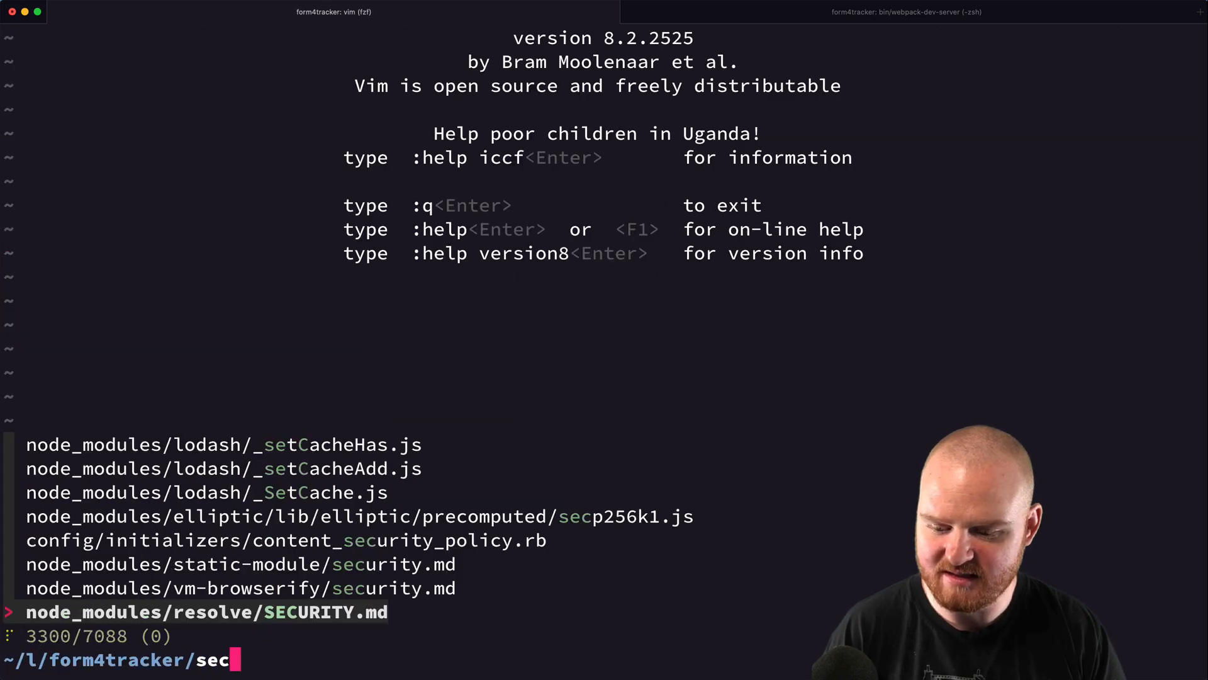
text(4.)
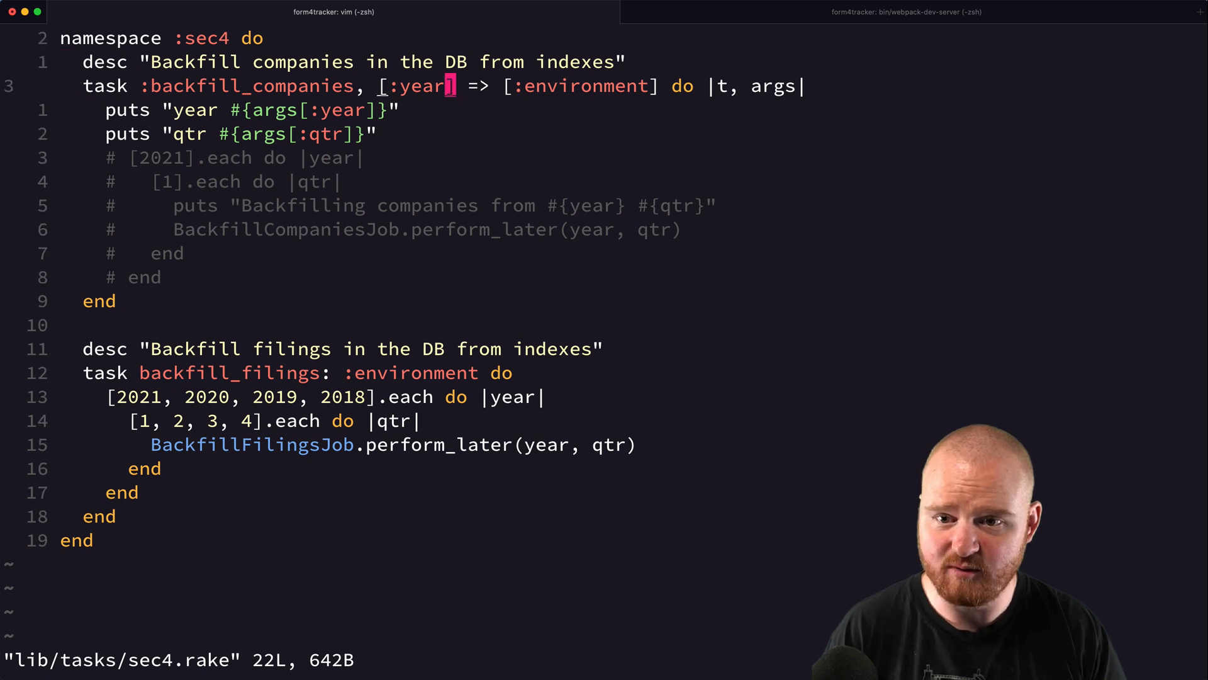
text(, :q)
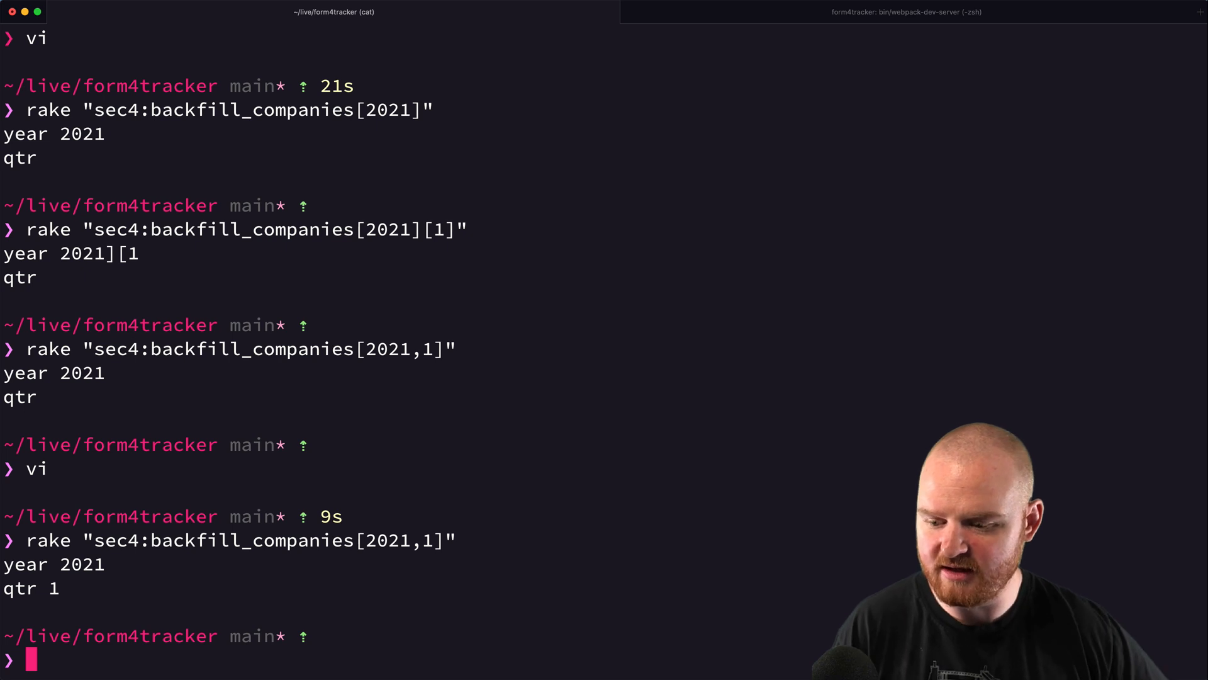
Step: Reopen sec4.rake and give backfill_filings the [:year, :qtr] => [:environment] do |t, args| signature
text(rake "sec4:backfill_companies[2021,1]")
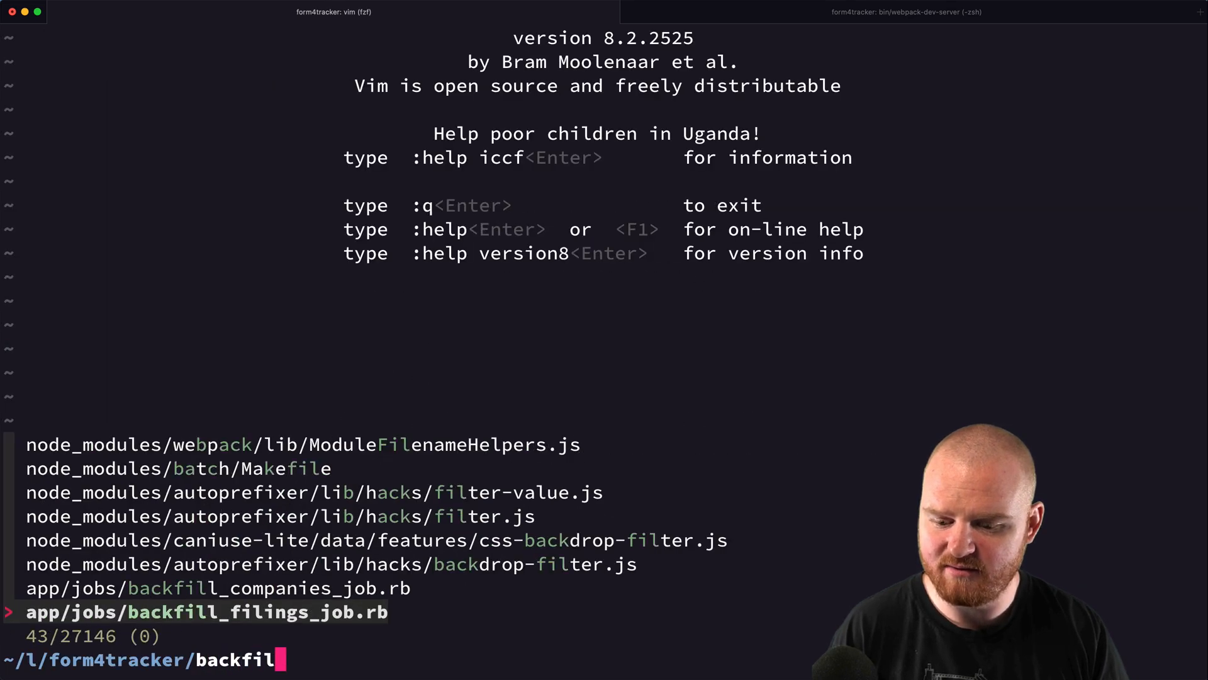
text(ra)
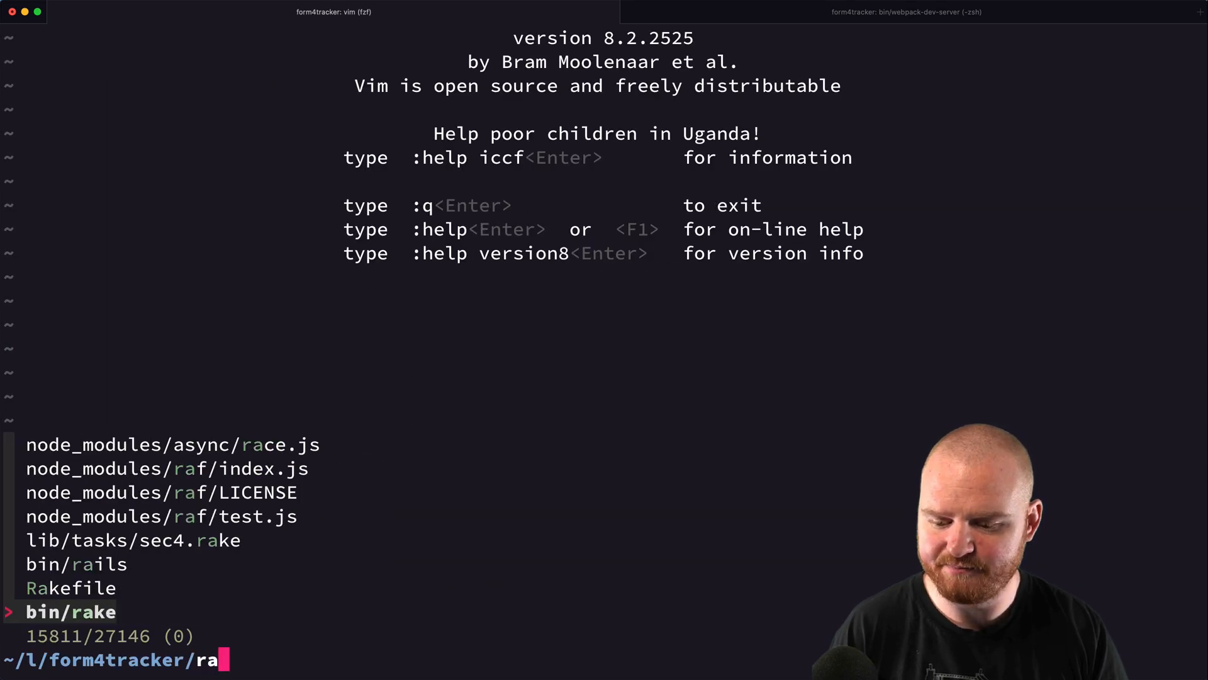
key(Enter)
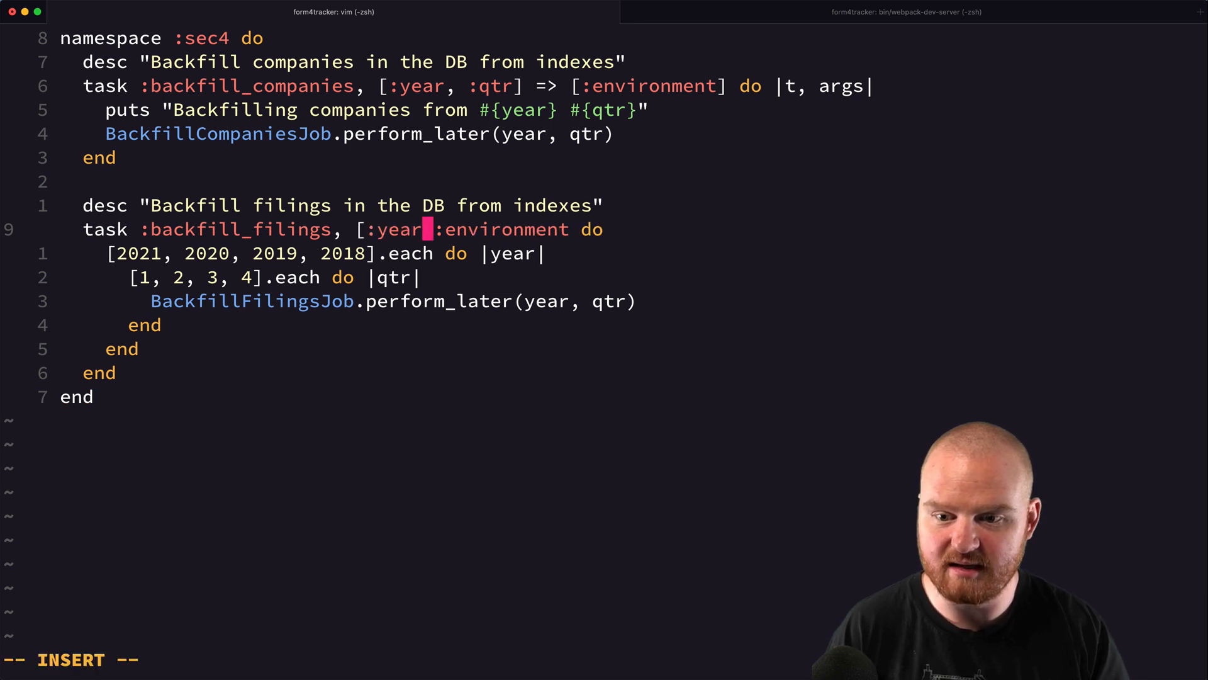
text(, :qtr] => [)
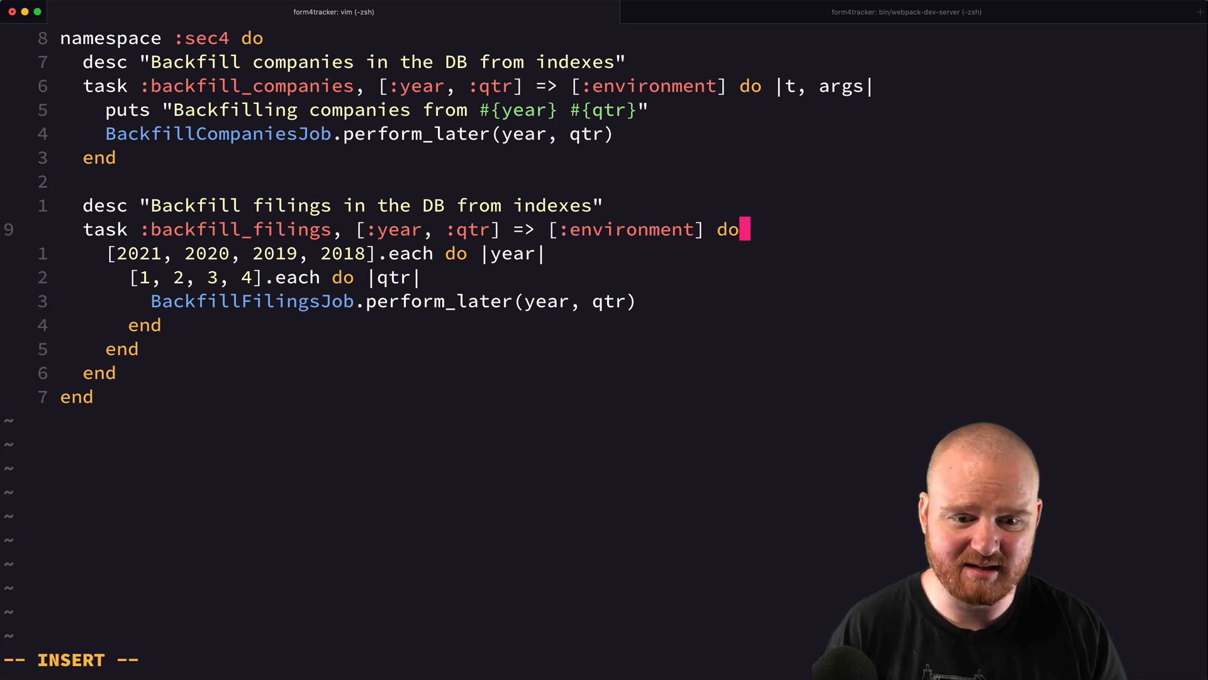
text(|t, args|)
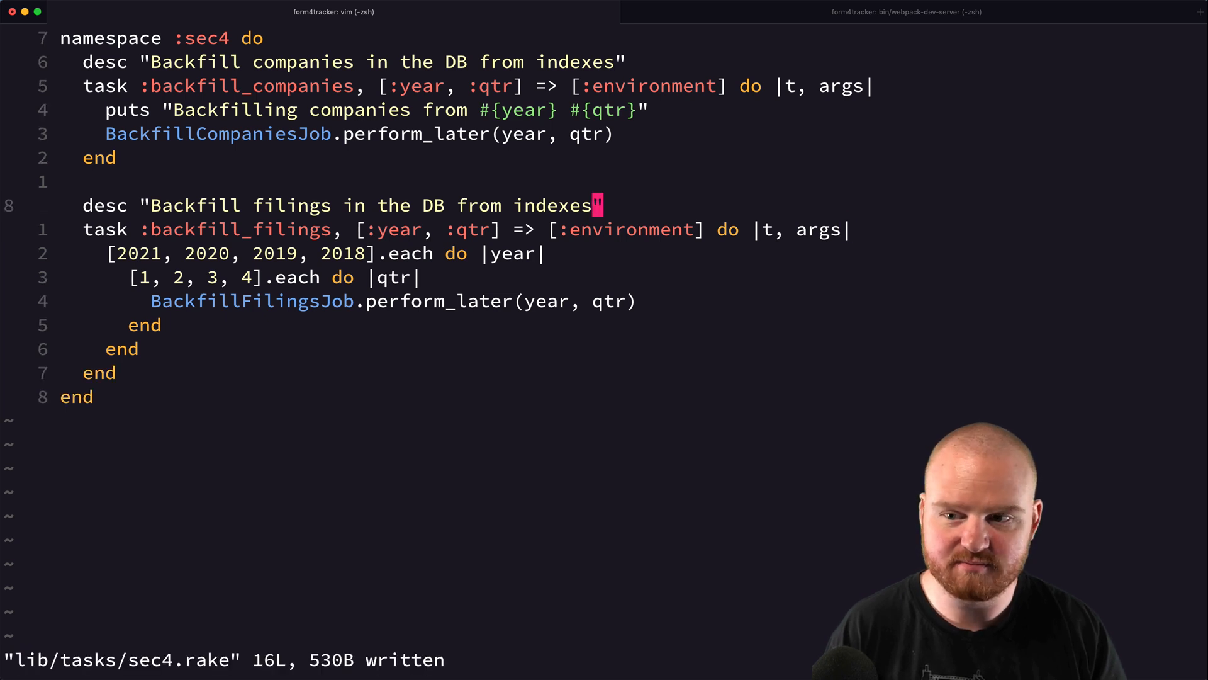
Step: Add year = args[:year] and qtr = args[:qtr] lines before the job is enqueued
text(year =.)
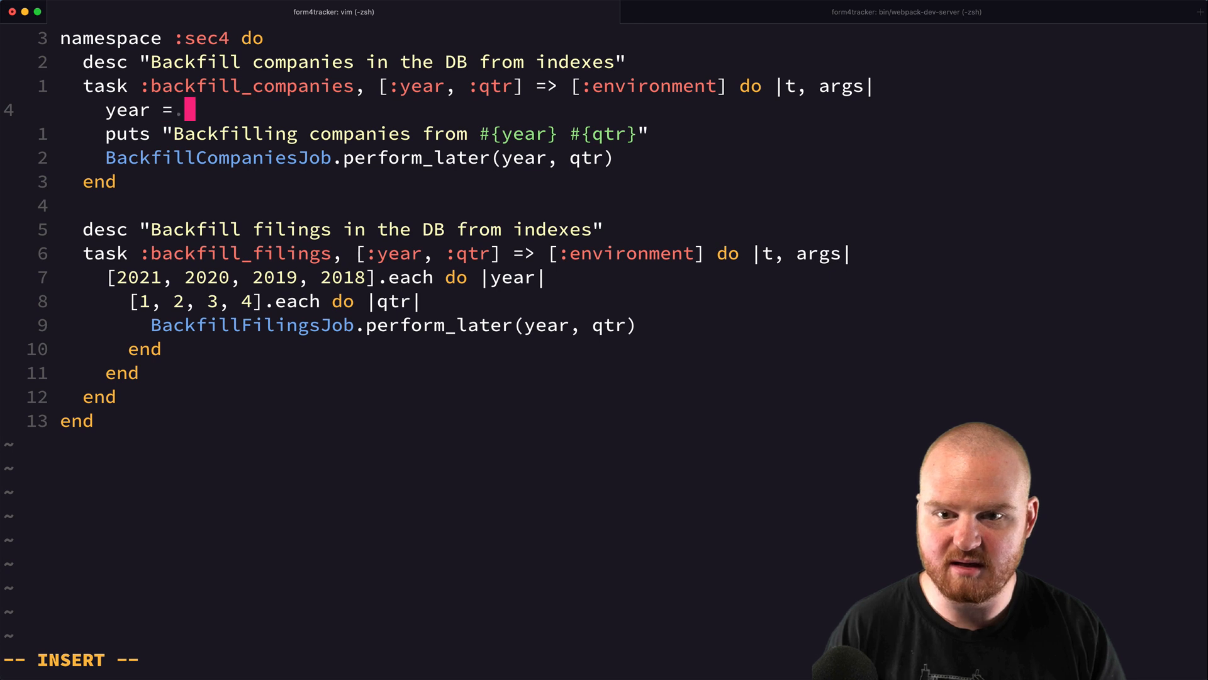
text(args[:year])
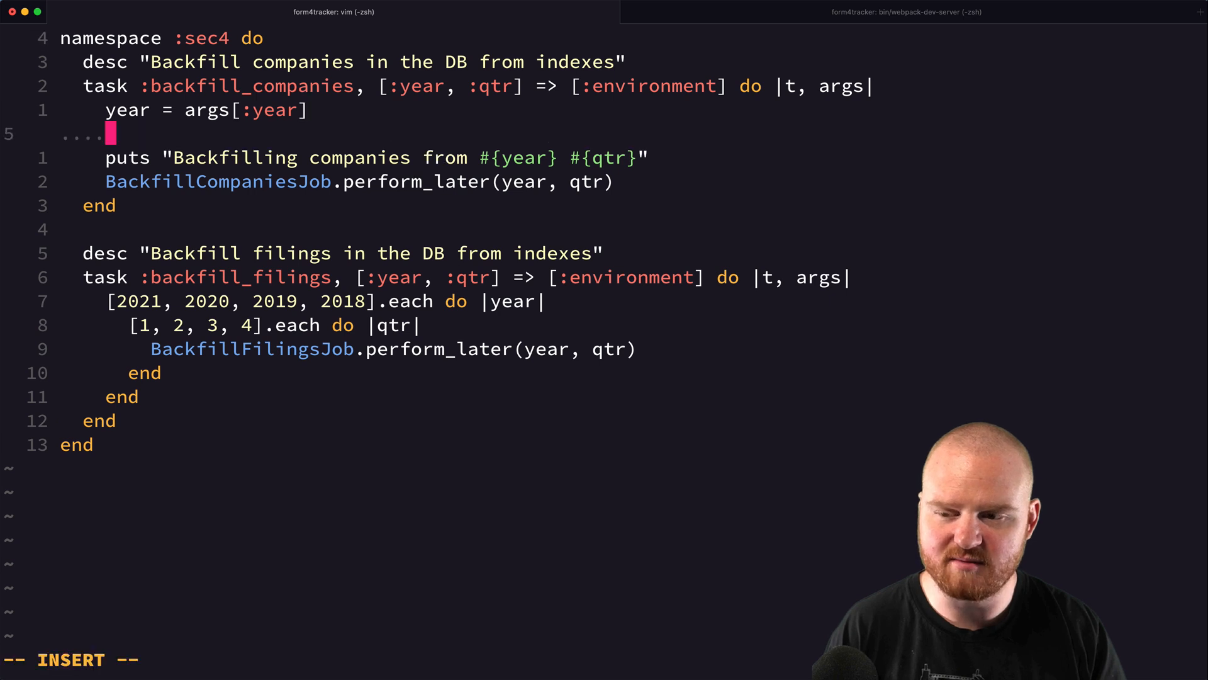
text(qtr =.)
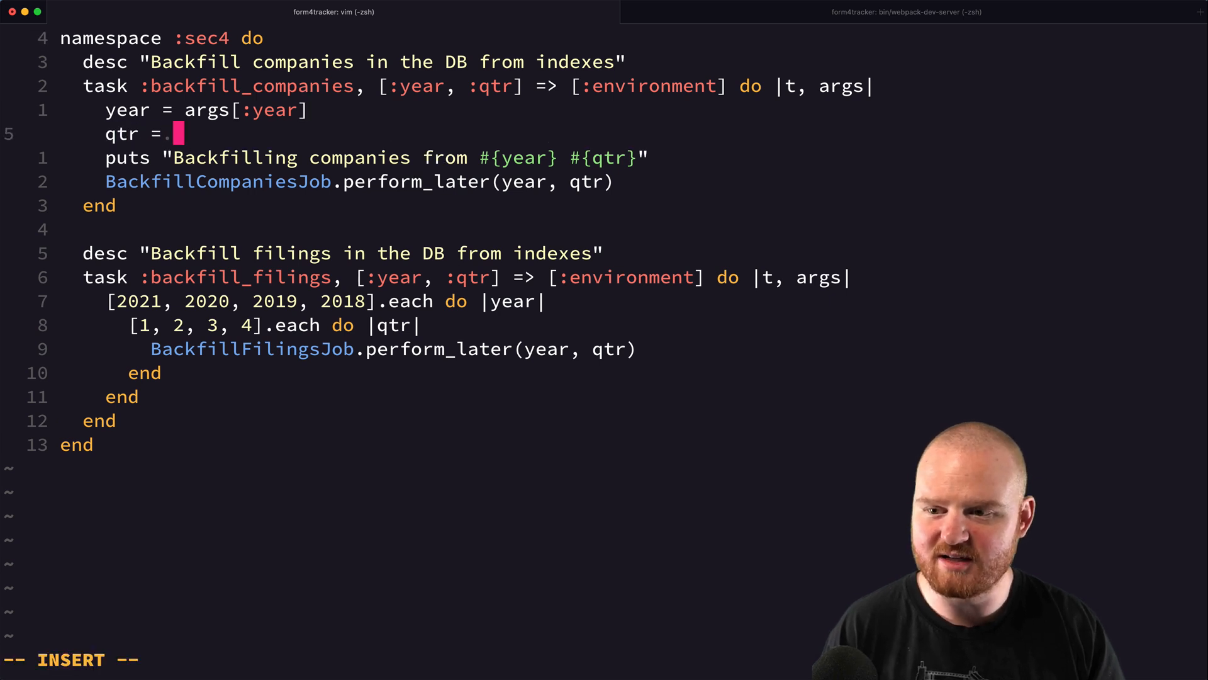
text(args[)
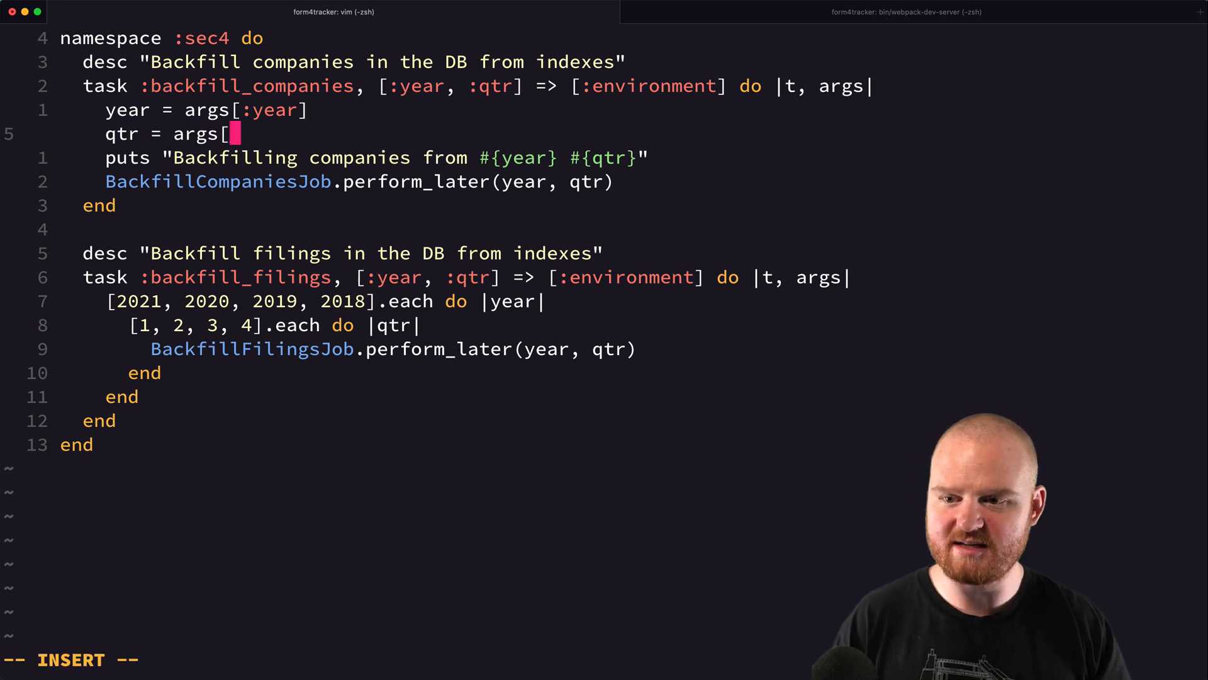
text(:)
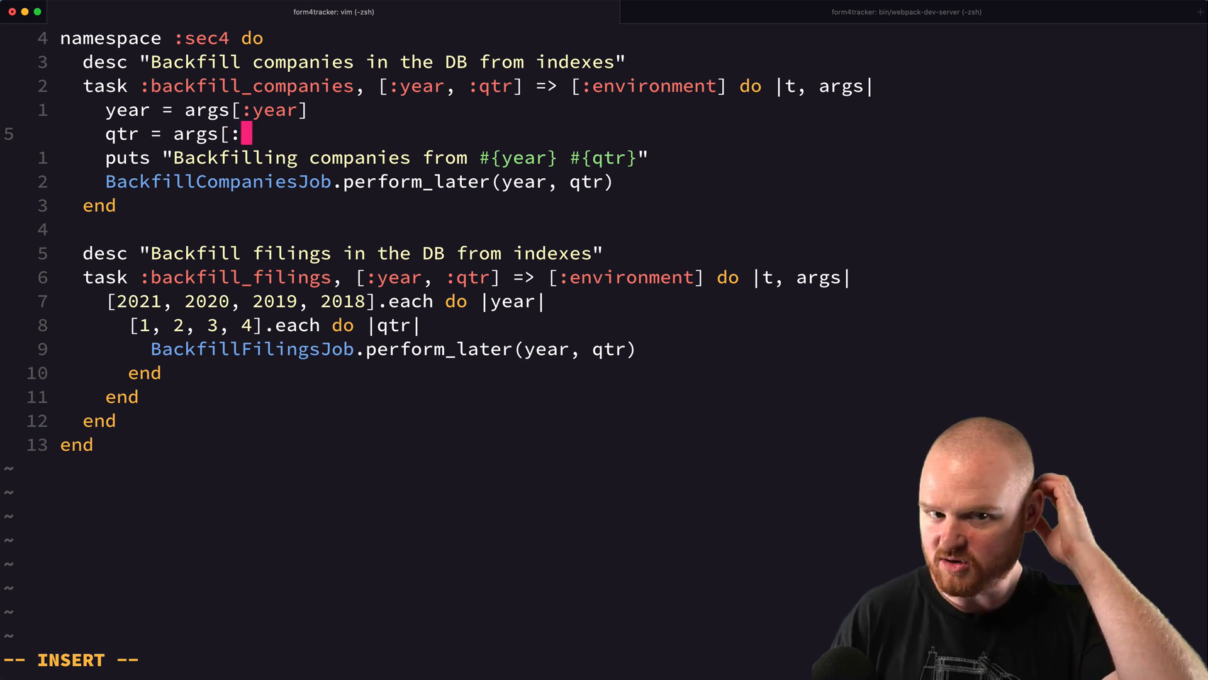
text(qt)
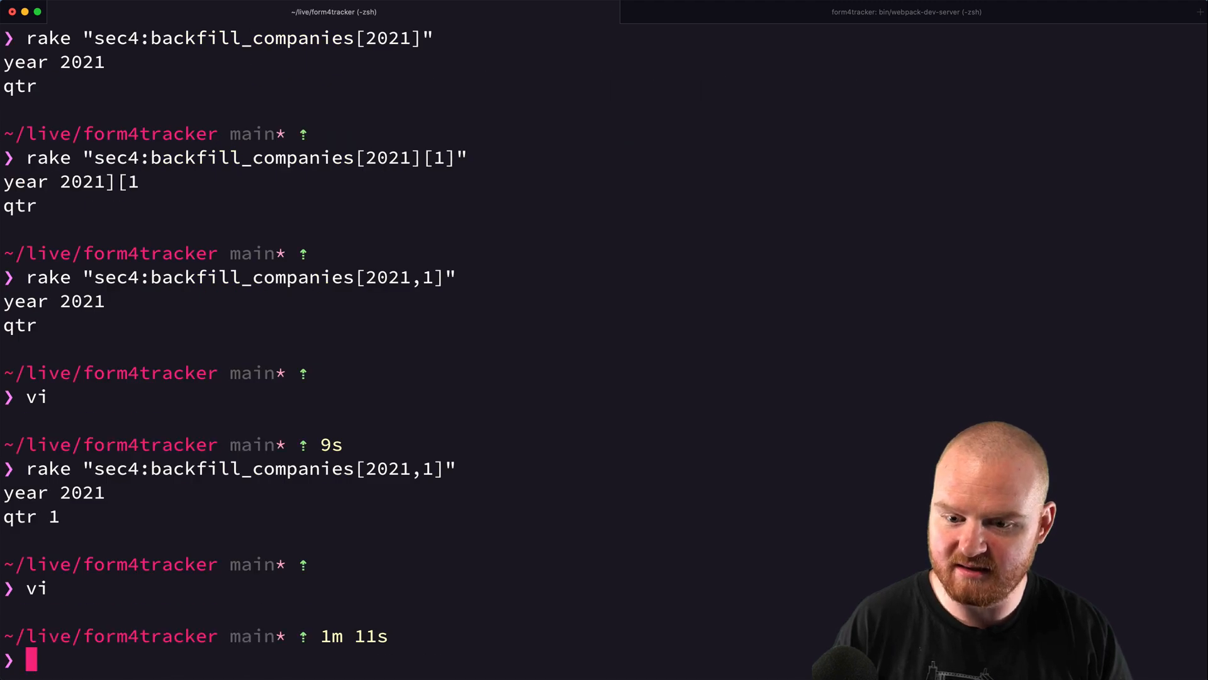
Step: Run gs to list the modified job files and the untracked lib/tasks/sec4.rake
text(gs)
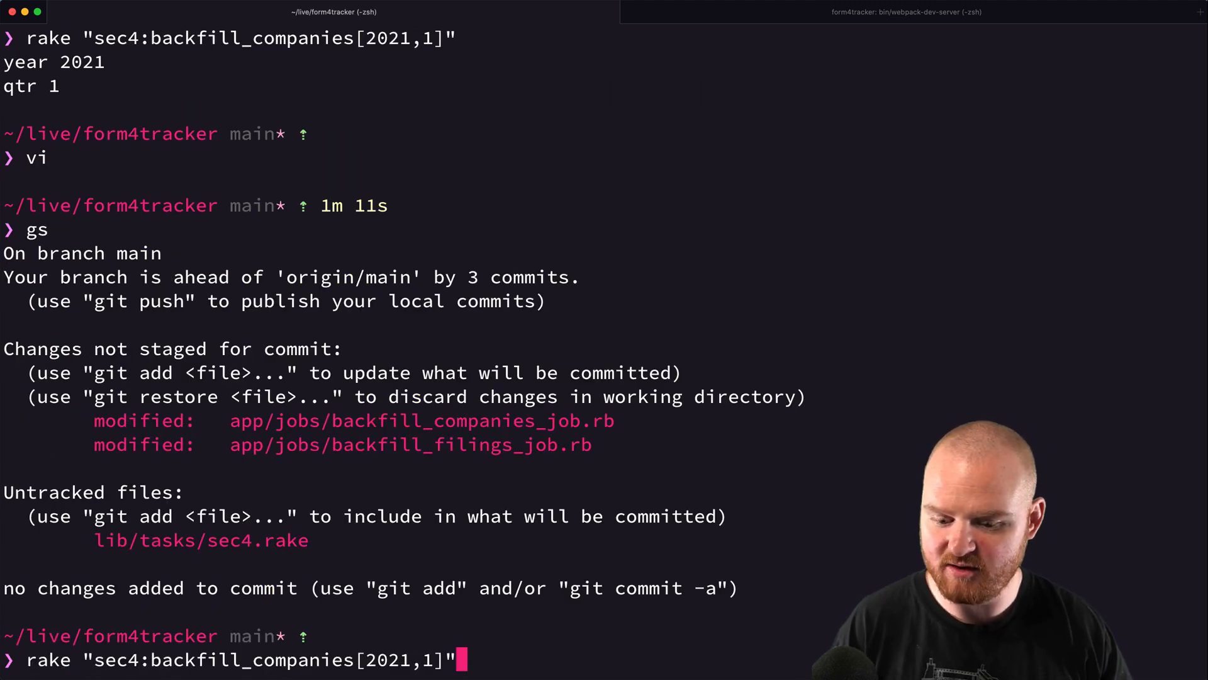